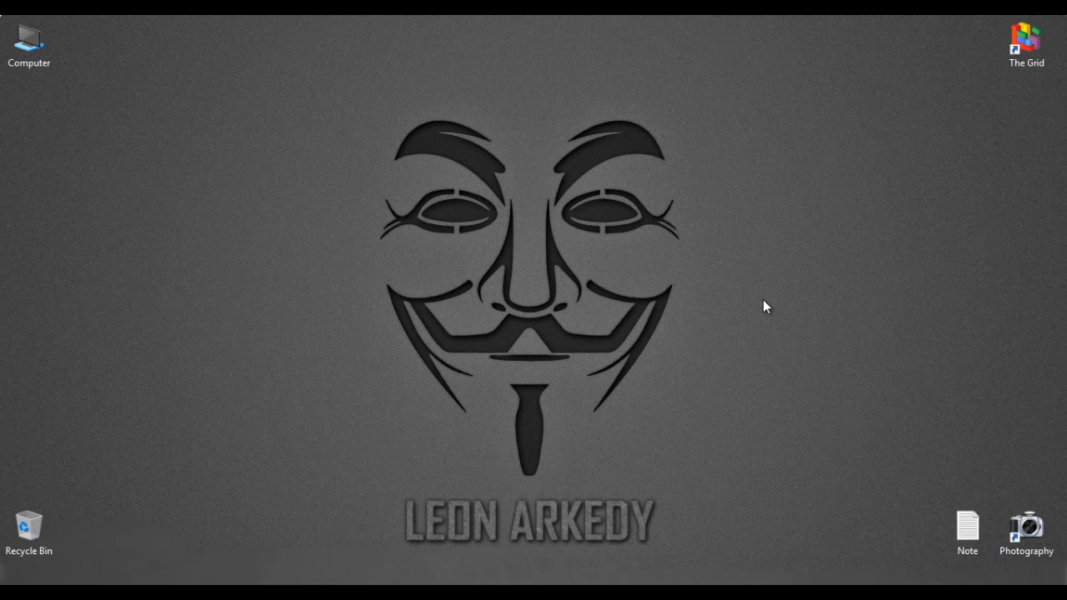
pyautogui.moveTo(753, 277)
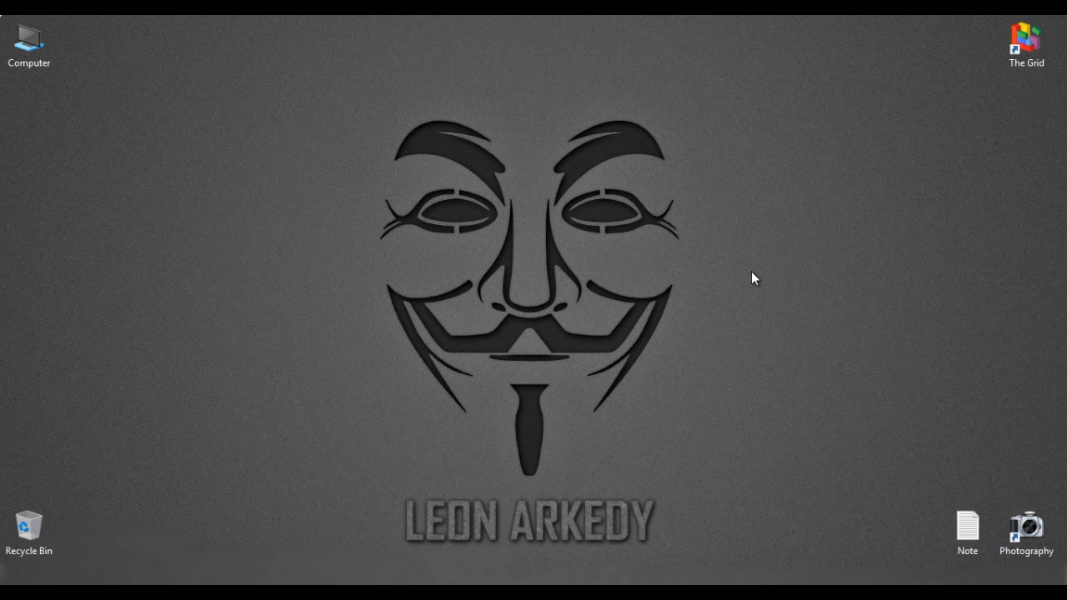
pyautogui.moveTo(703, 172)
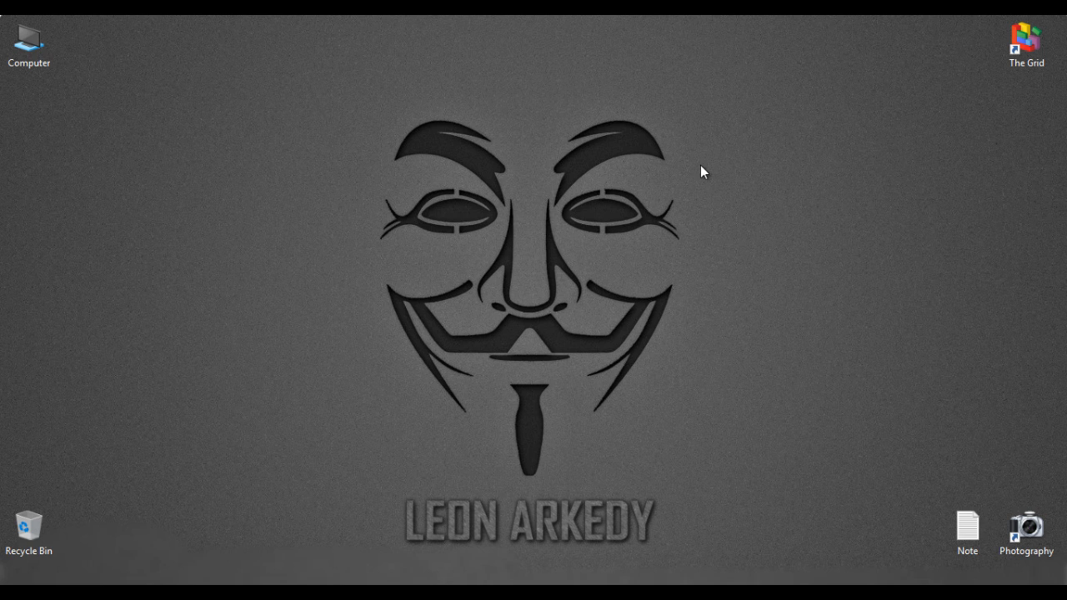
pyautogui.moveTo(744, 203)
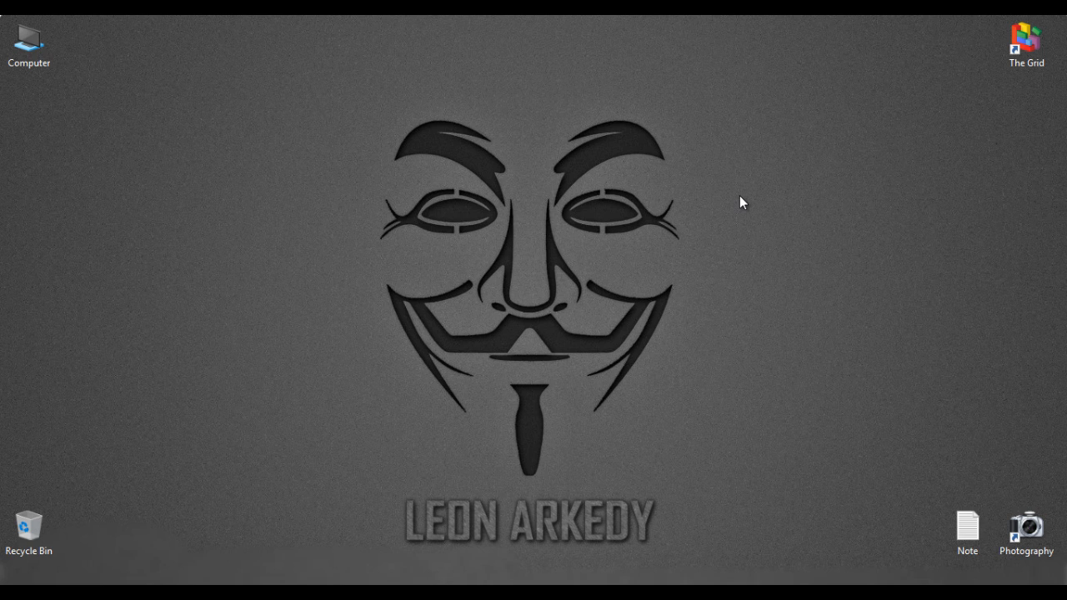
pyautogui.moveTo(573, 200)
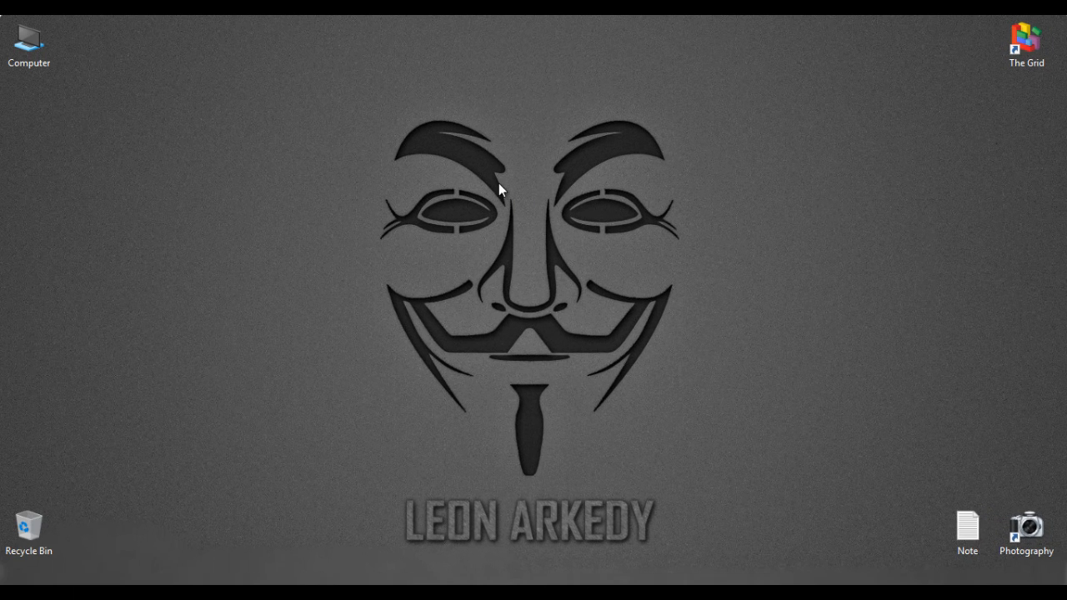
pyautogui.moveTo(258, 227)
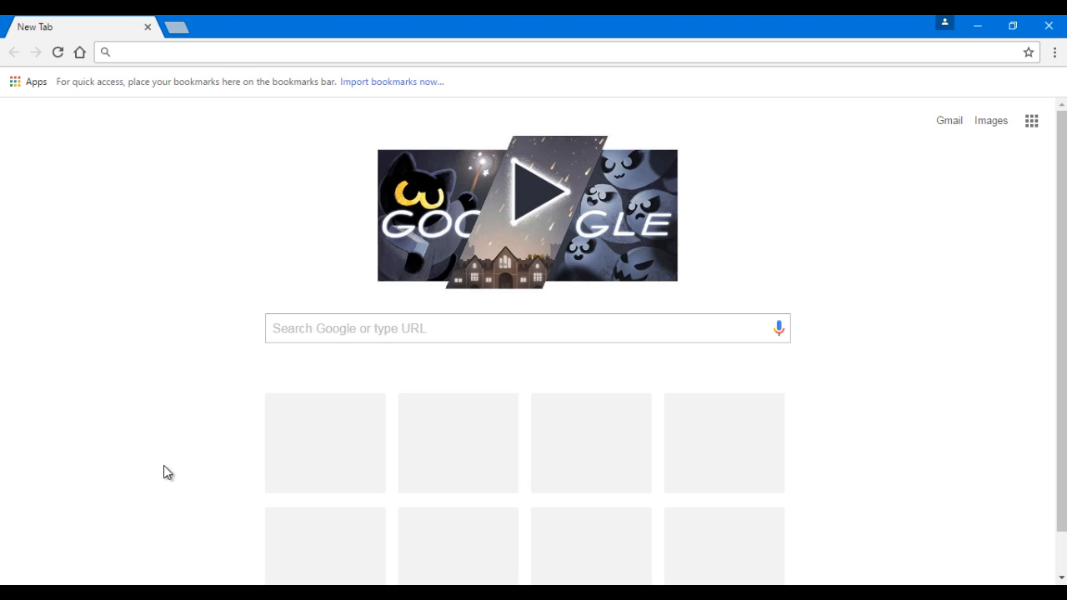
pyautogui.moveTo(153, 293)
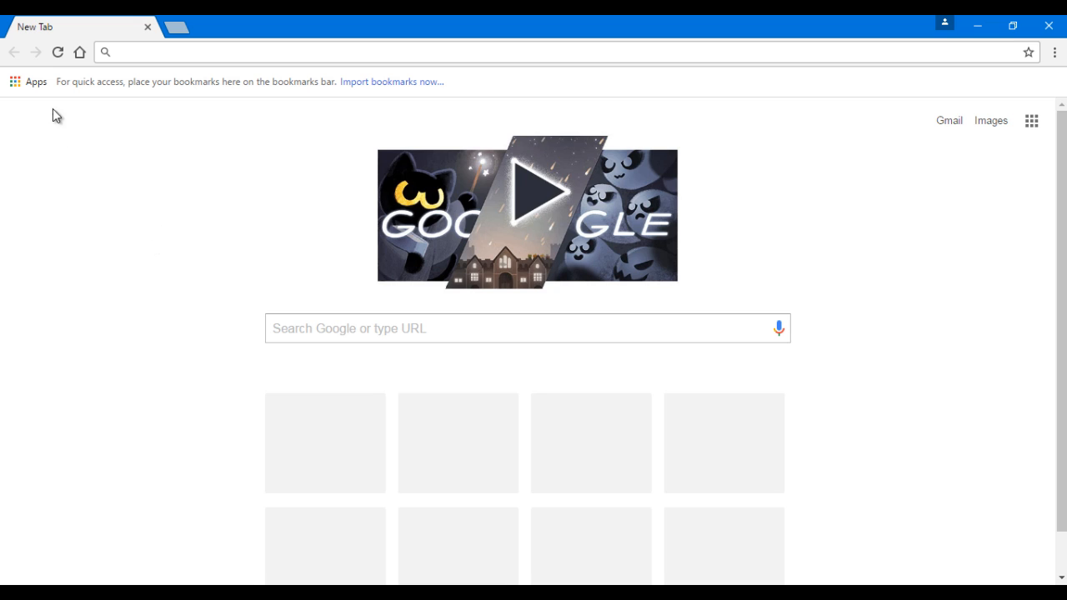
pyautogui.moveTo(75, 177)
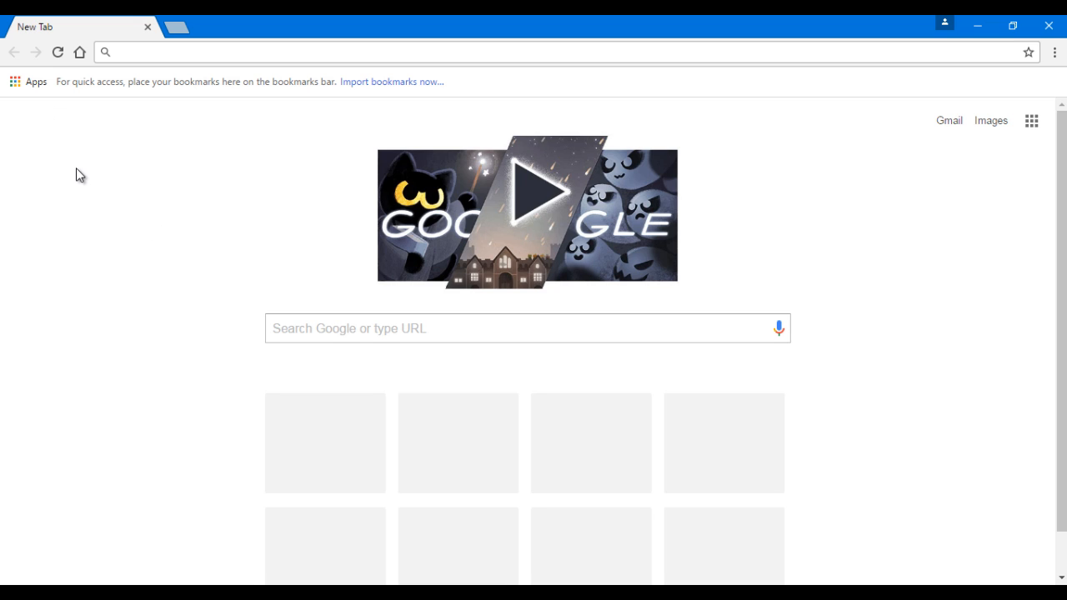
pyautogui.moveTo(100, 334)
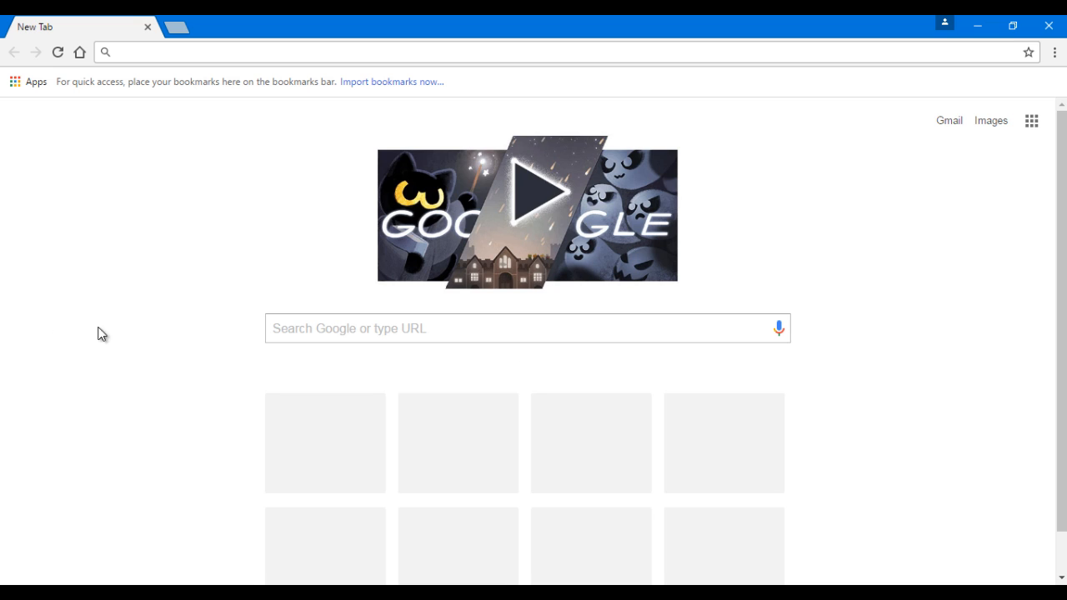
pyautogui.moveTo(903, 183)
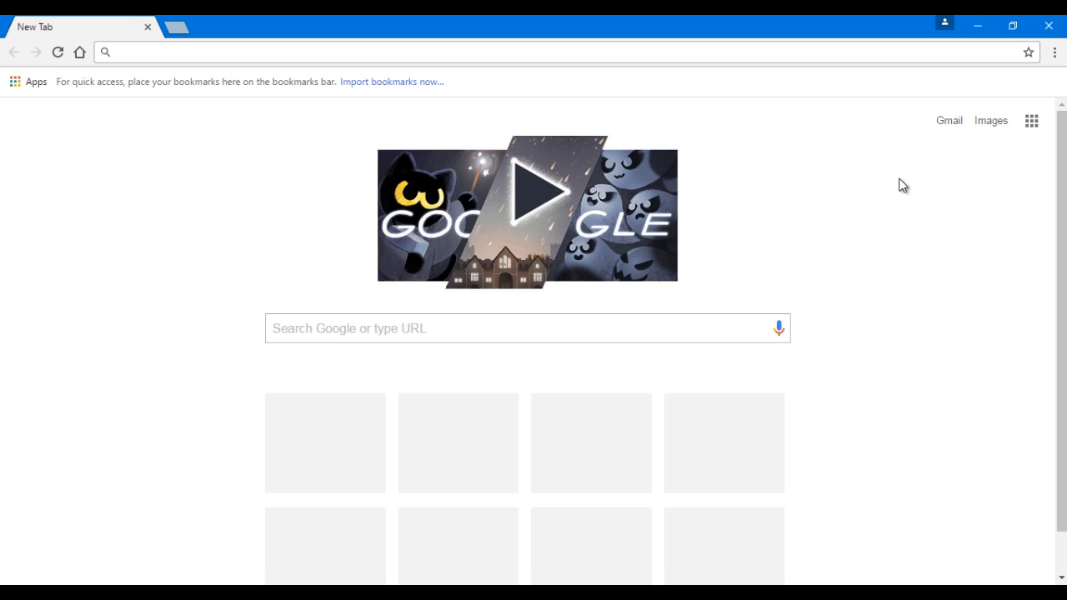
pyautogui.moveTo(281, 75)
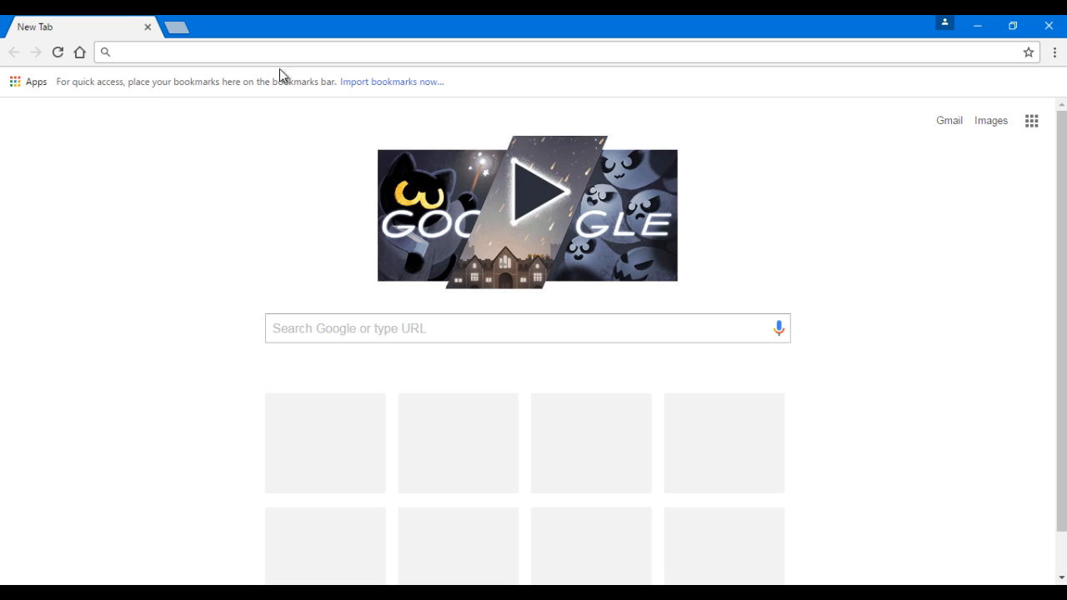
pyautogui.moveTo(37, 82)
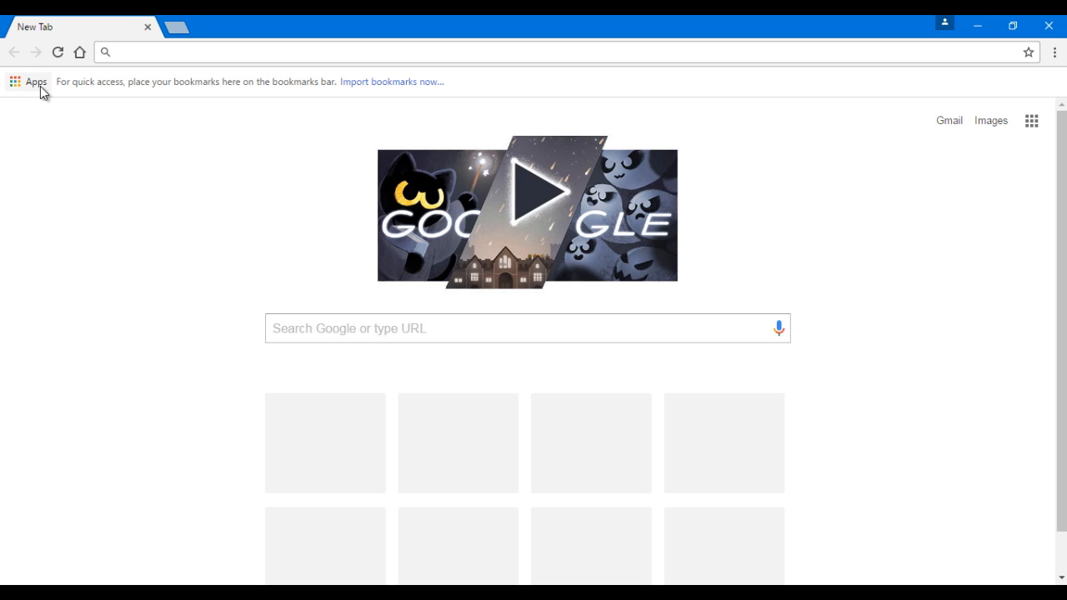
pyautogui.moveTo(30, 92)
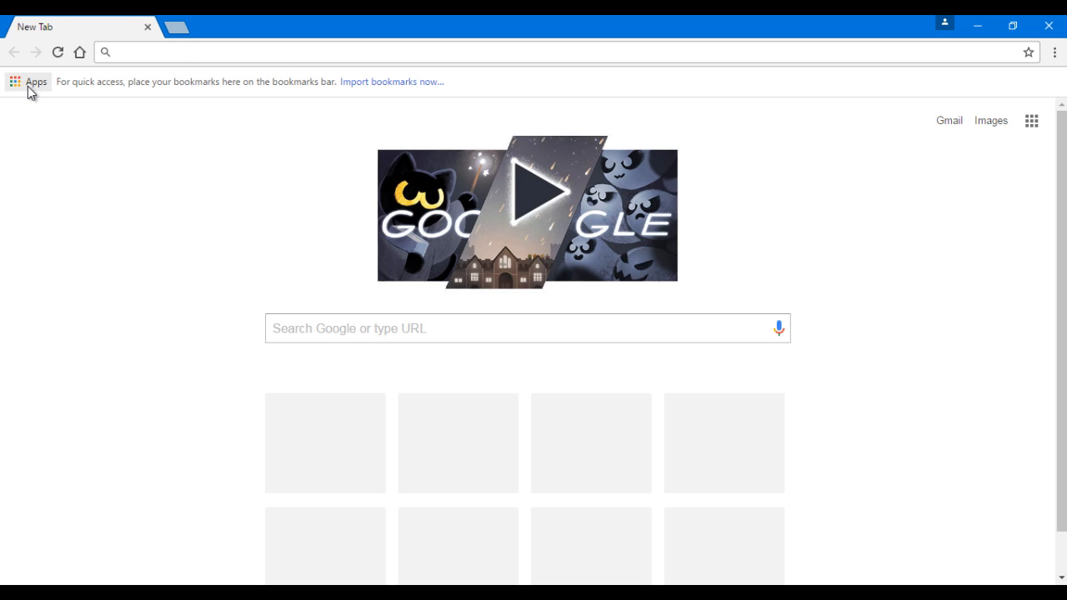
# Show Chrome's installed apps page via the Apps bookmarks shortcut
pyautogui.click(35, 82)
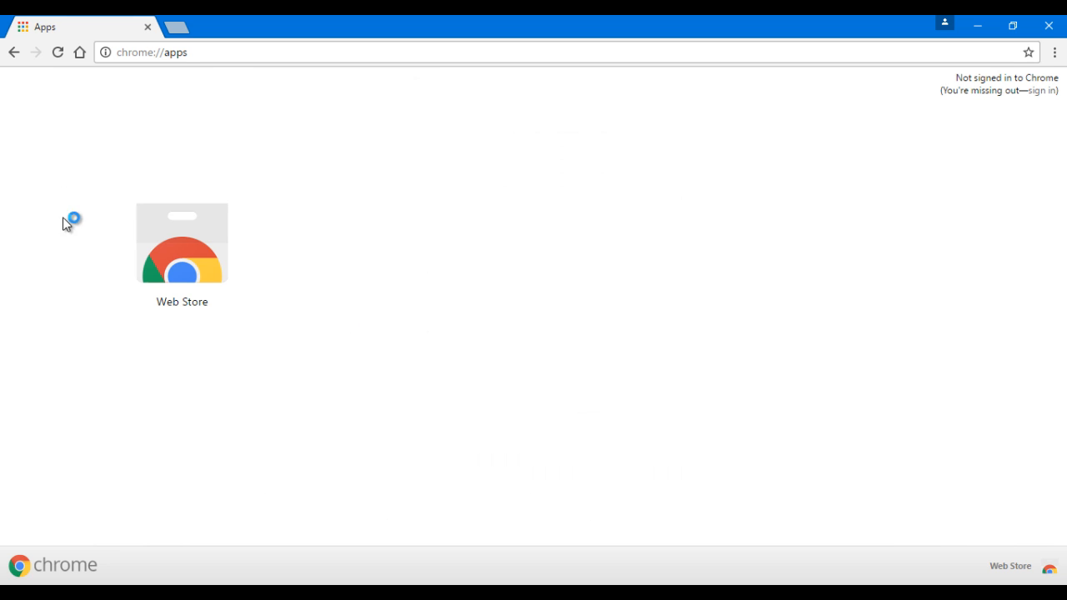
pyautogui.moveTo(152, 257)
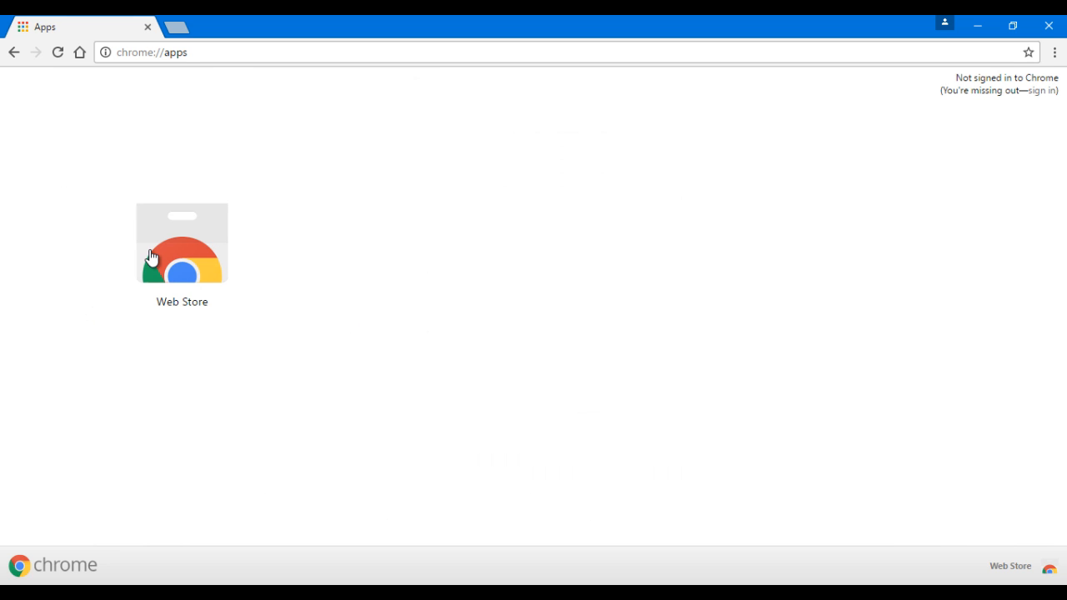
# Search the Chrome Web Store for 'browsec' using the suggestion
pyautogui.click(181, 243)
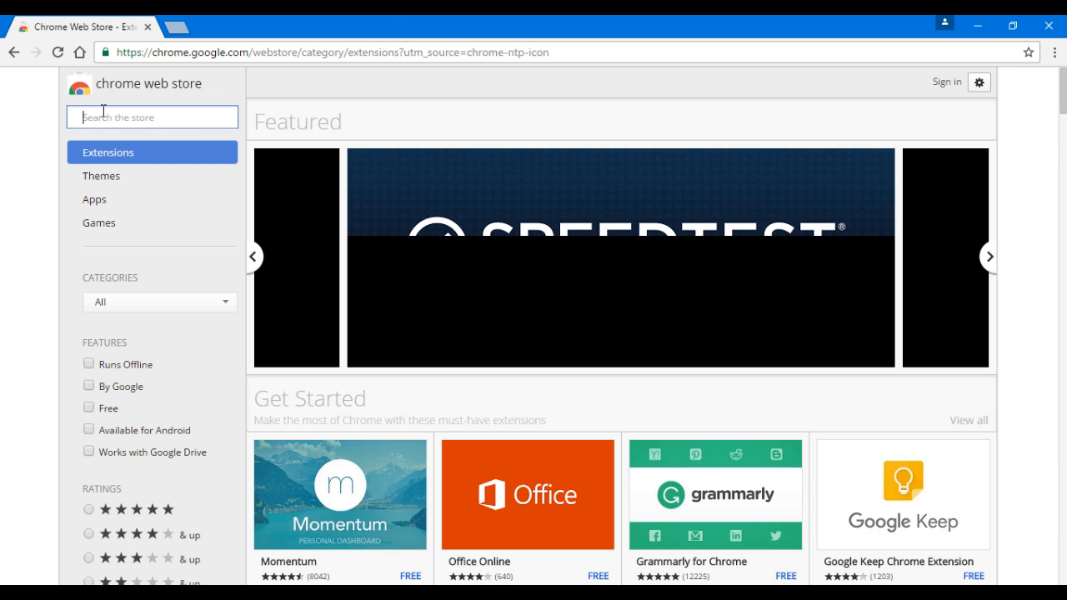
pyautogui.moveTo(124, 116)
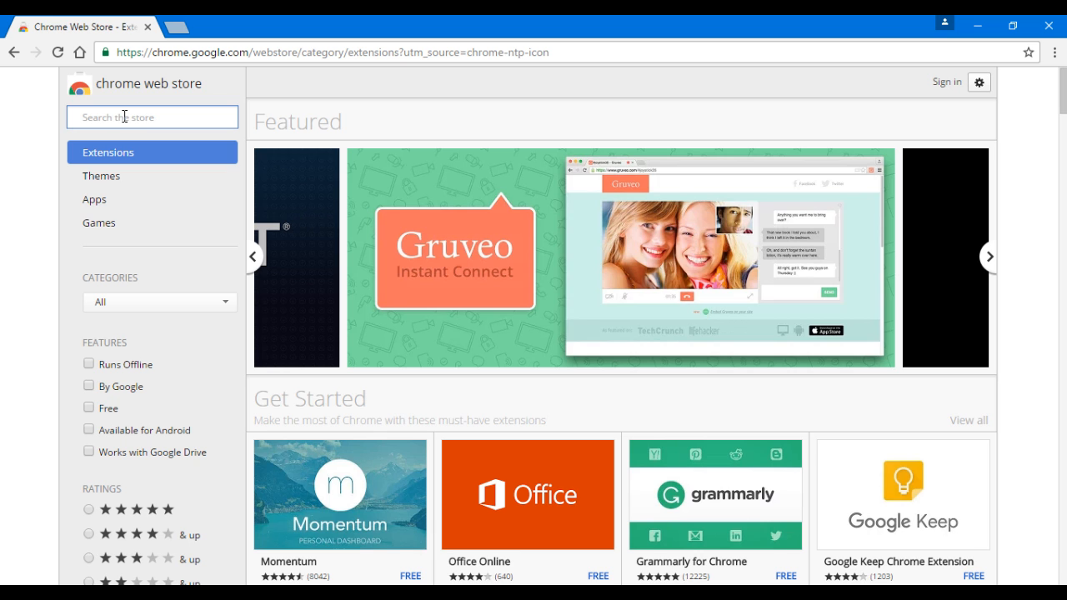
pyautogui.write('browsec')
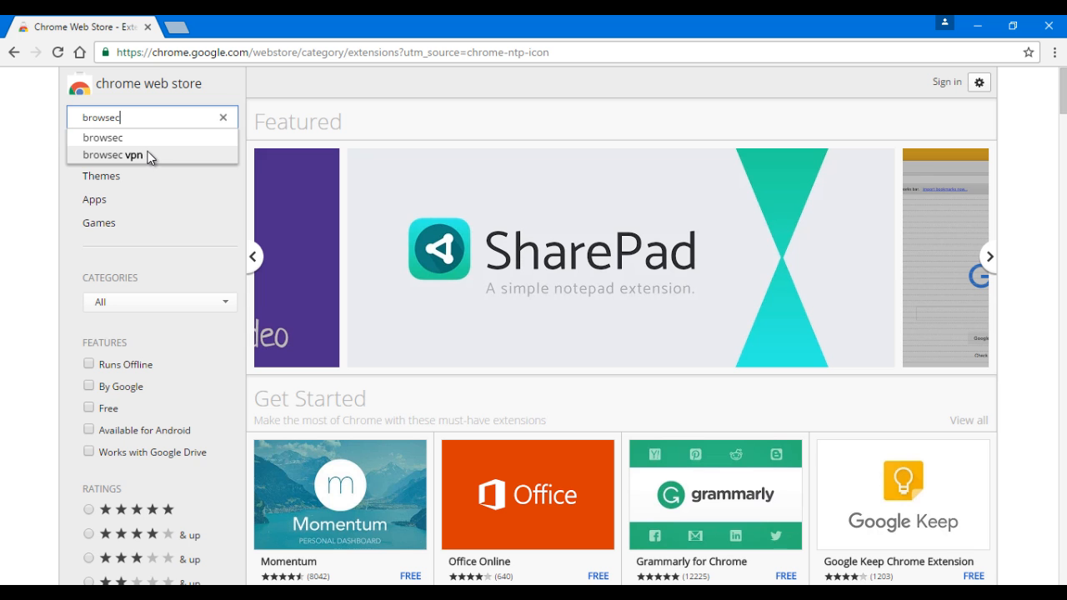
pyautogui.click(103, 136)
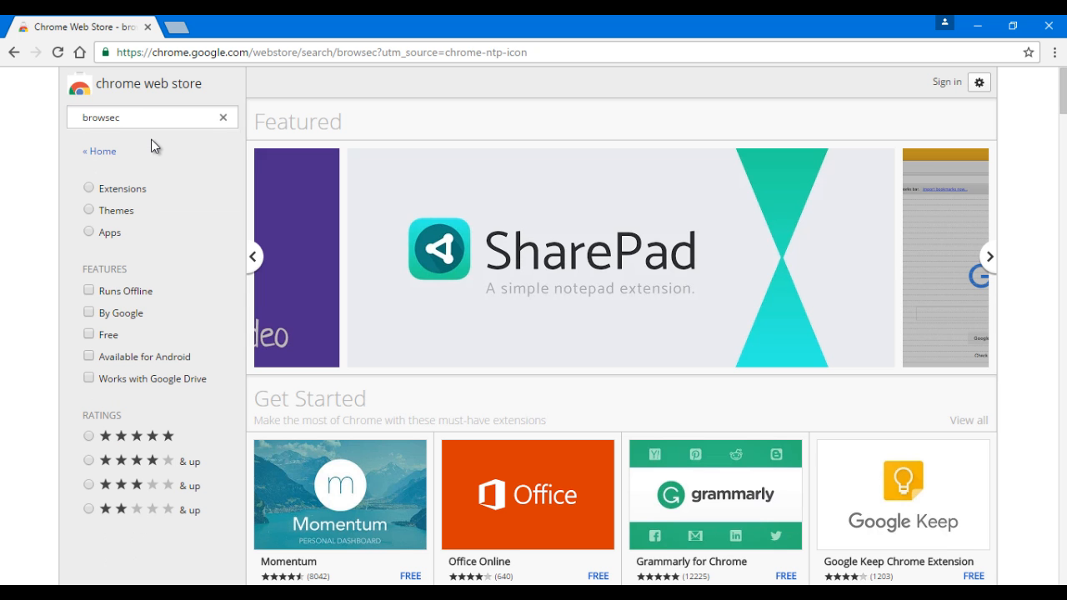
# Add the Browsec VPN extension from the results and confirm its installation
pyautogui.press('Return')
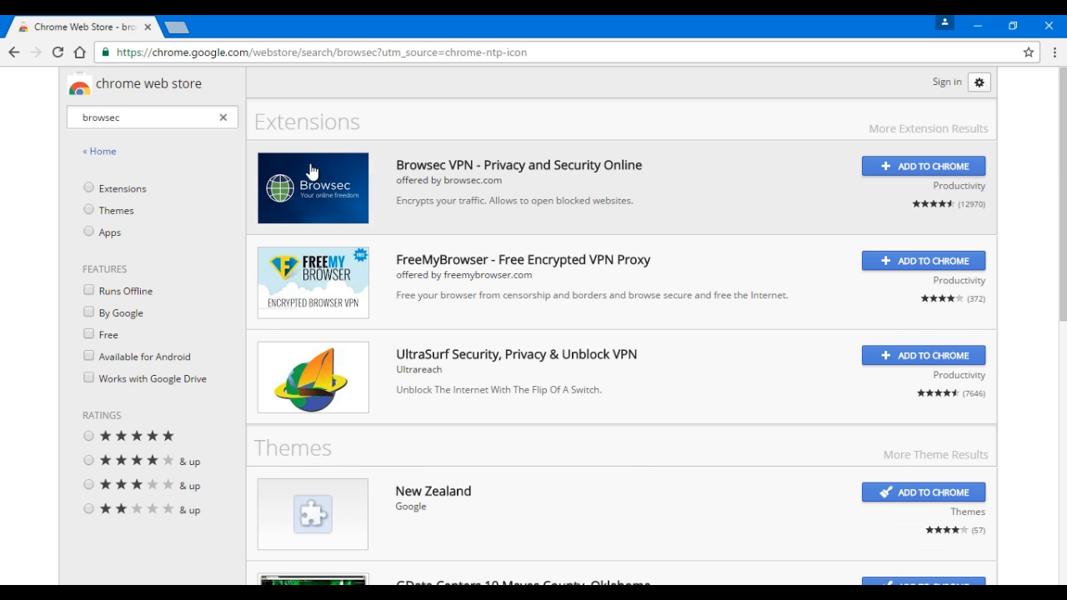
pyautogui.moveTo(482, 173)
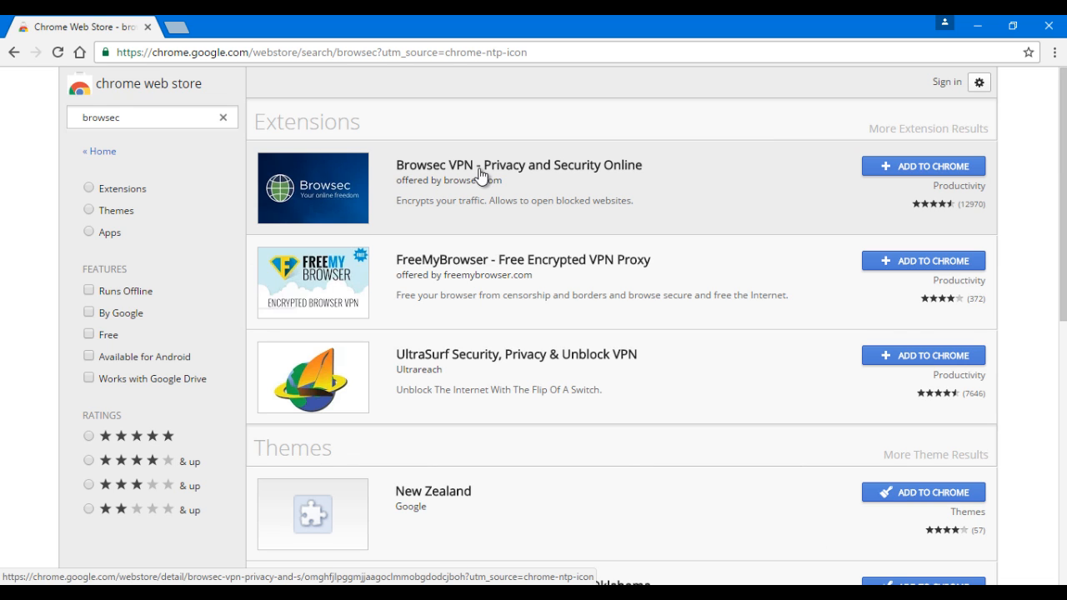
pyautogui.moveTo(513, 217)
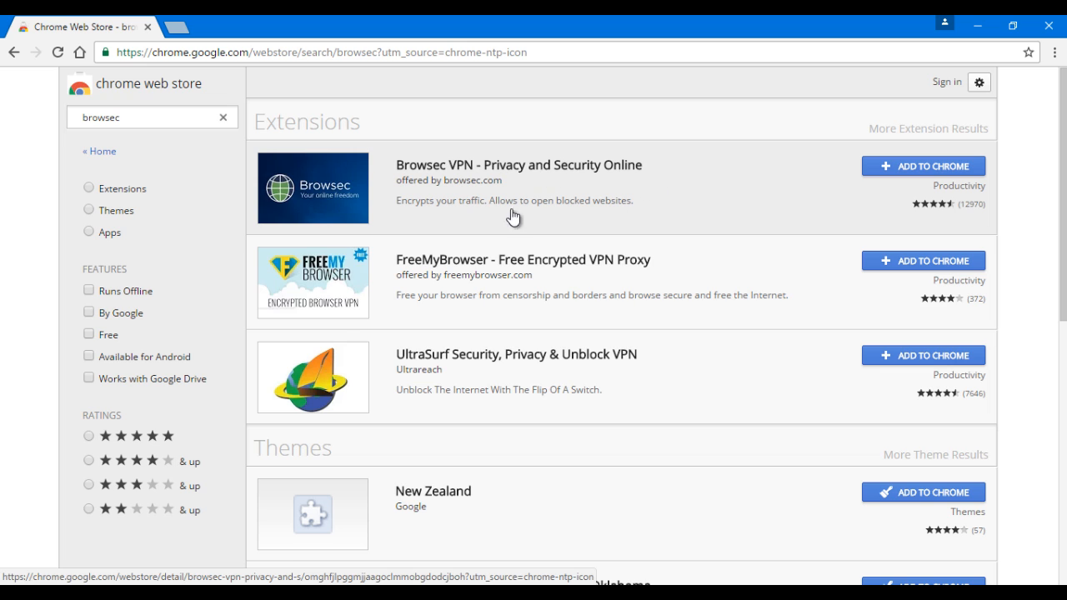
pyautogui.moveTo(706, 201)
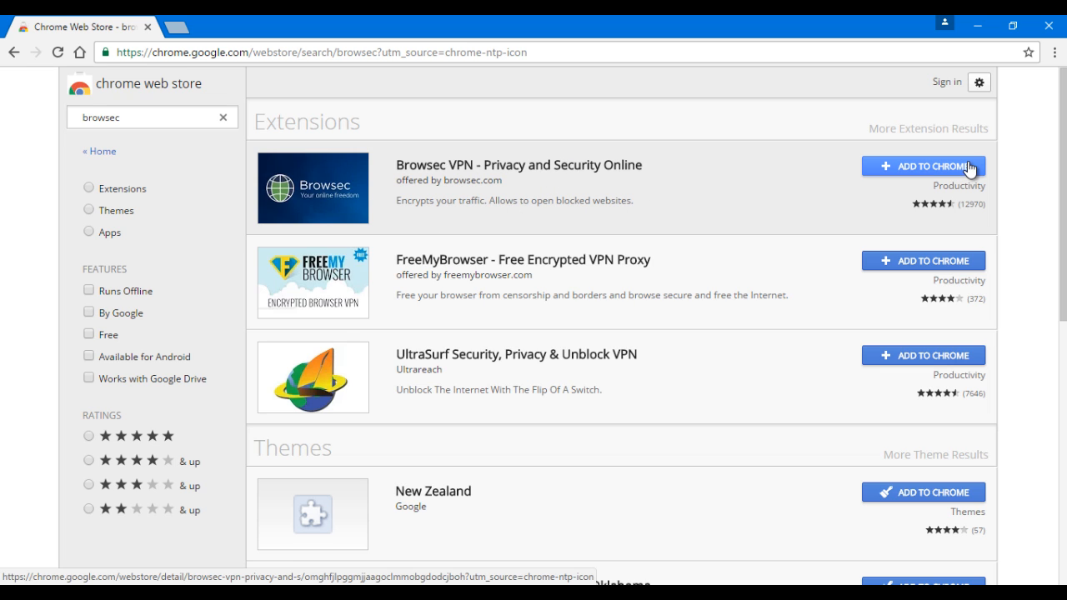
pyautogui.click(924, 167)
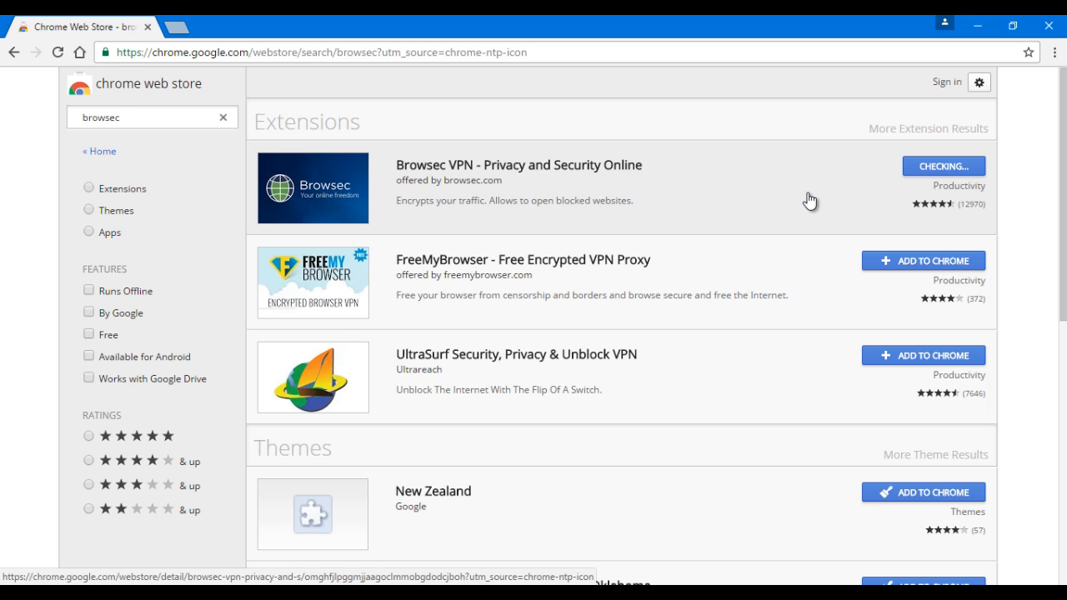
pyautogui.click(944, 166)
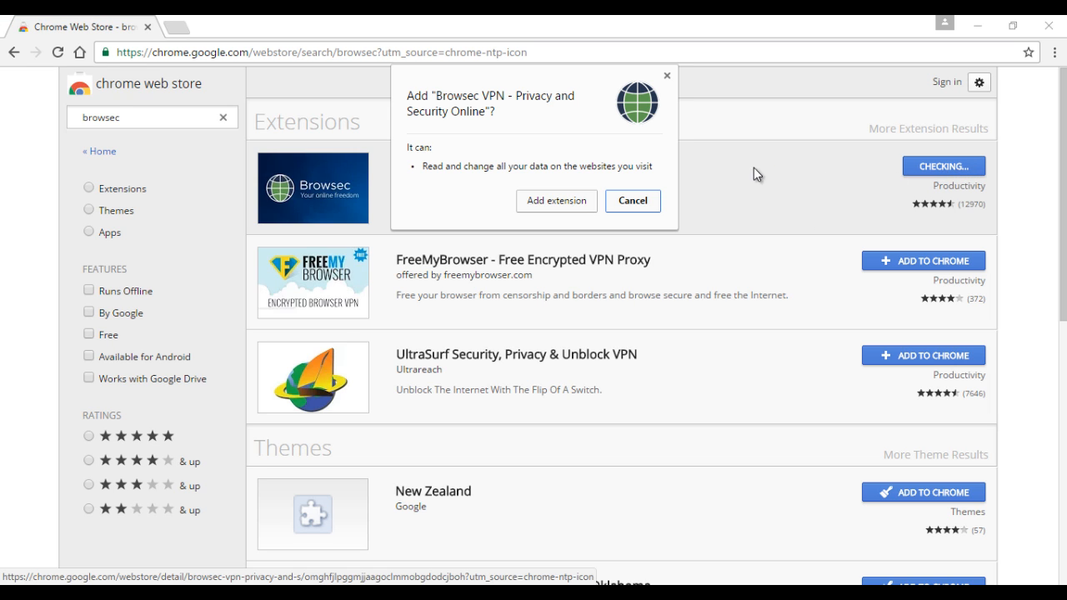
pyautogui.moveTo(466, 200)
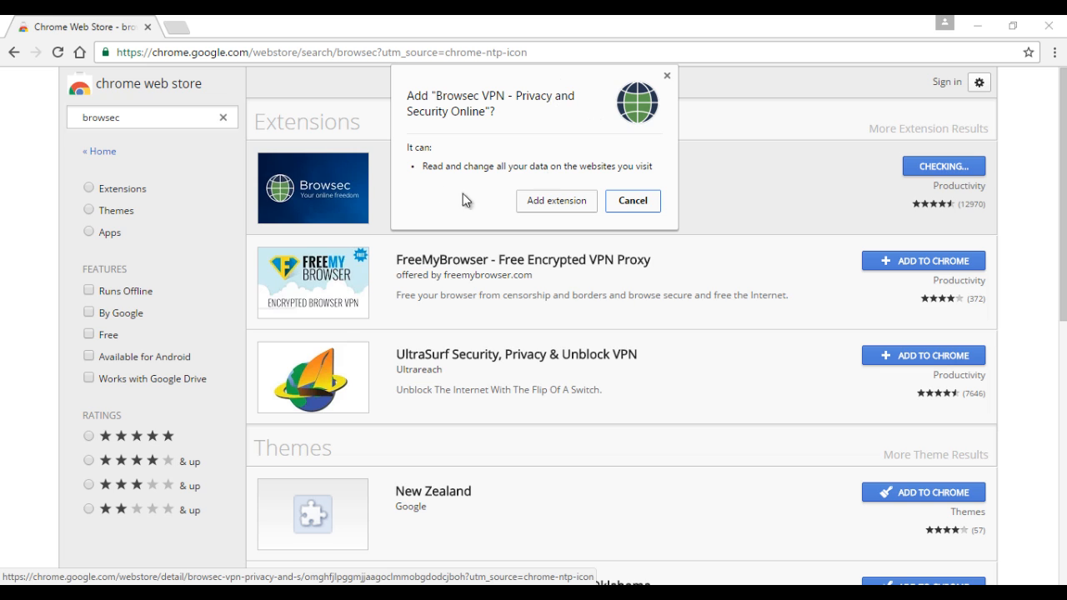
pyautogui.moveTo(565, 207)
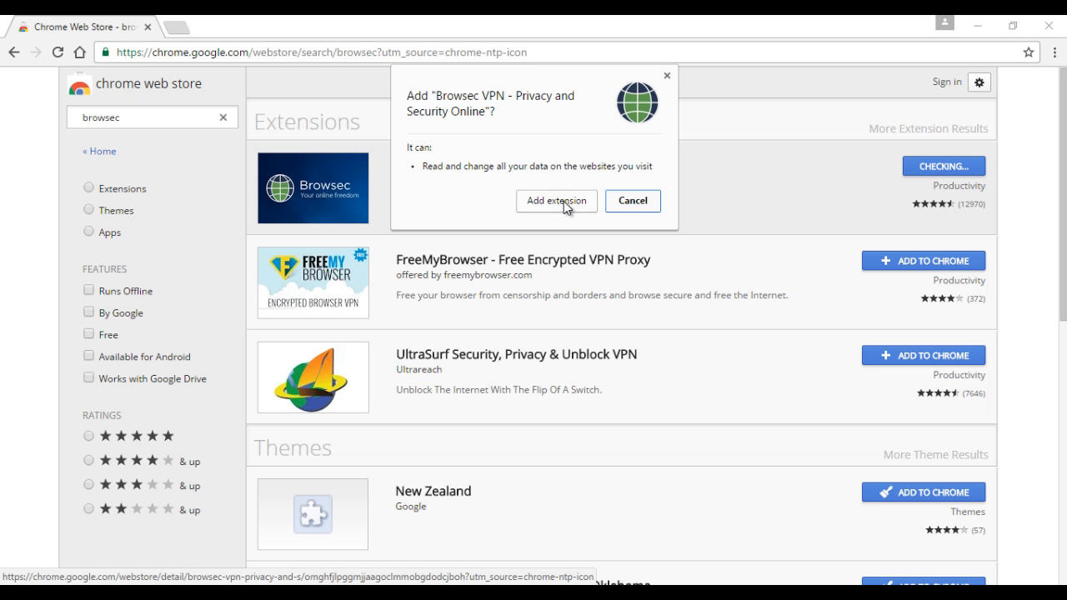
pyautogui.click(556, 200)
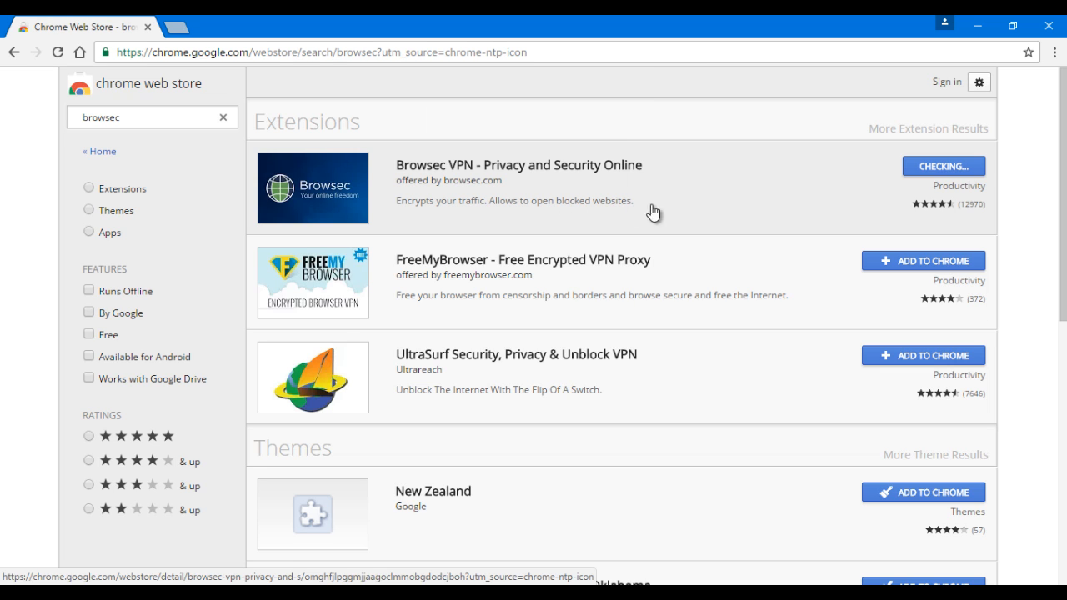
pyautogui.moveTo(718, 197)
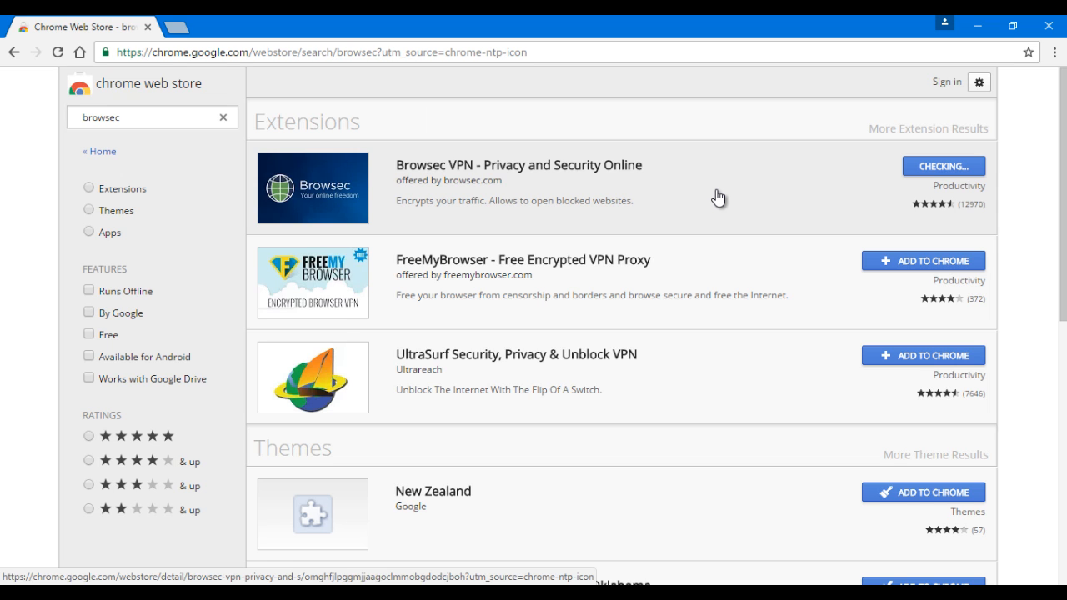
# Review the Browsec congratulations page after the extension finishes installing
pyautogui.click(943, 166)
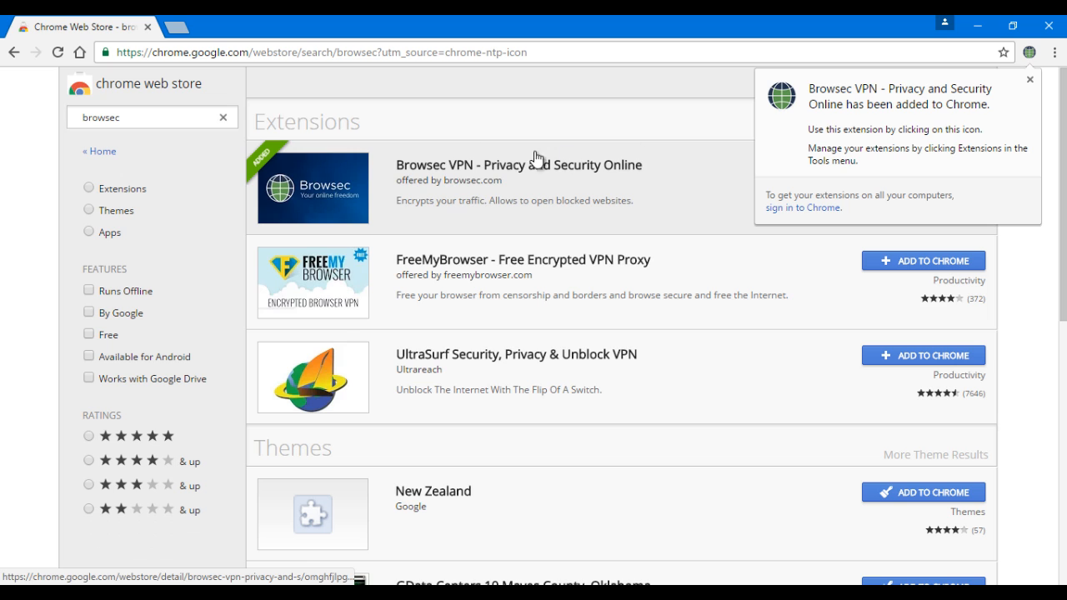
pyautogui.moveTo(1032, 51)
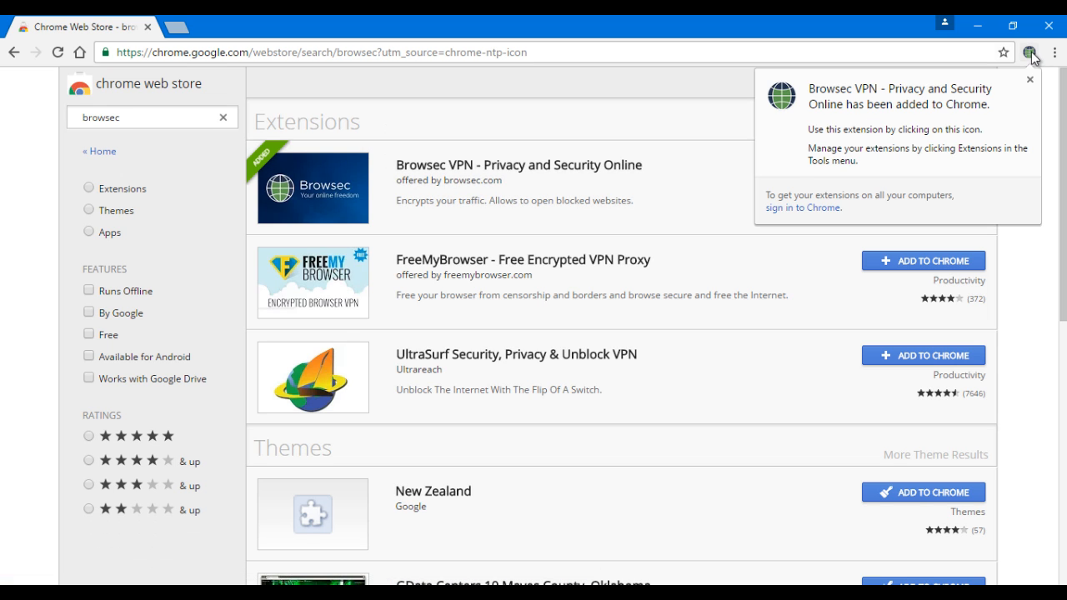
pyautogui.moveTo(1030, 78)
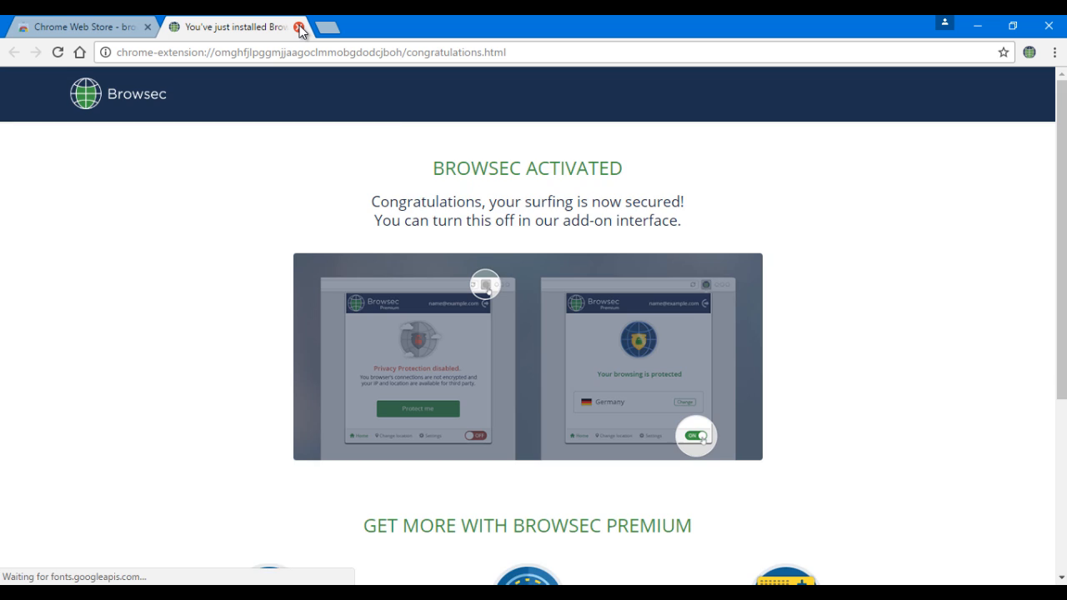
pyautogui.moveTo(507, 247)
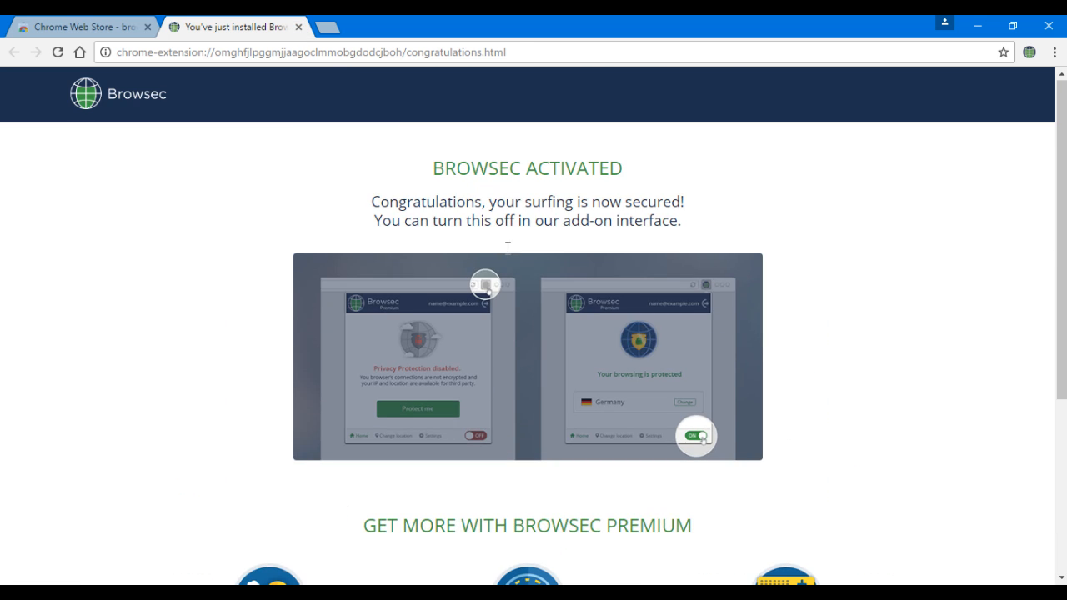
pyautogui.scroll(-3)
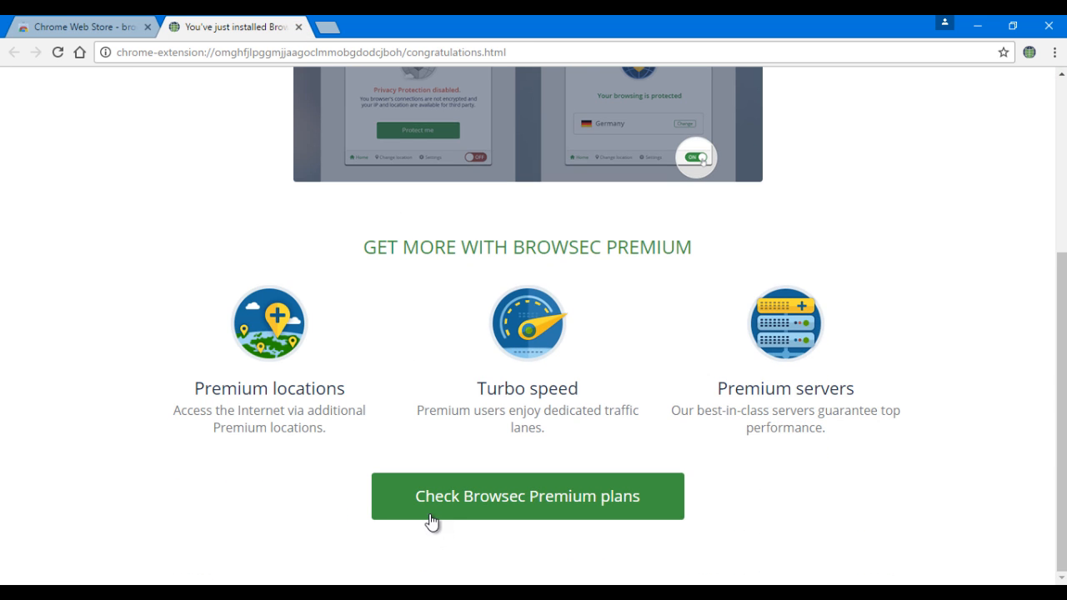
pyautogui.scroll(3)
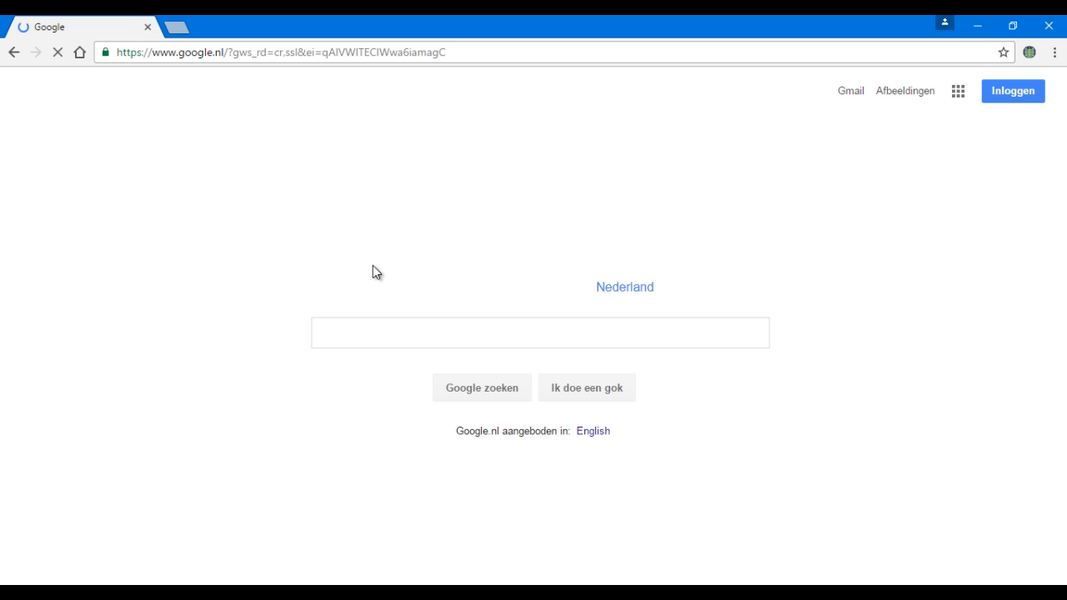
pyautogui.moveTo(783, 307)
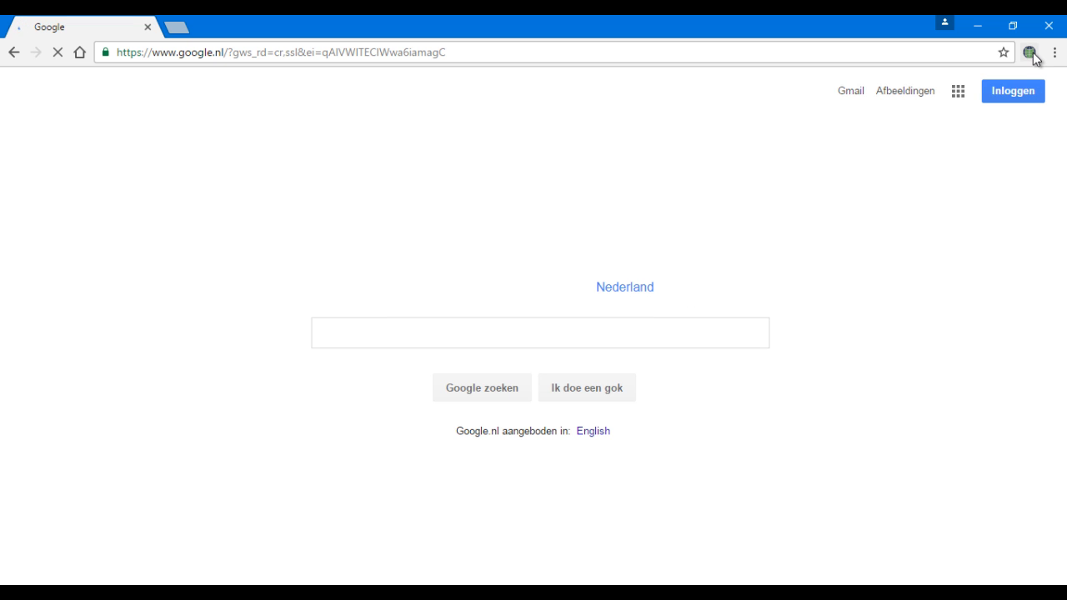
# Switch Browsec protection from ON to OFF and dismiss its panel
pyautogui.click(1030, 52)
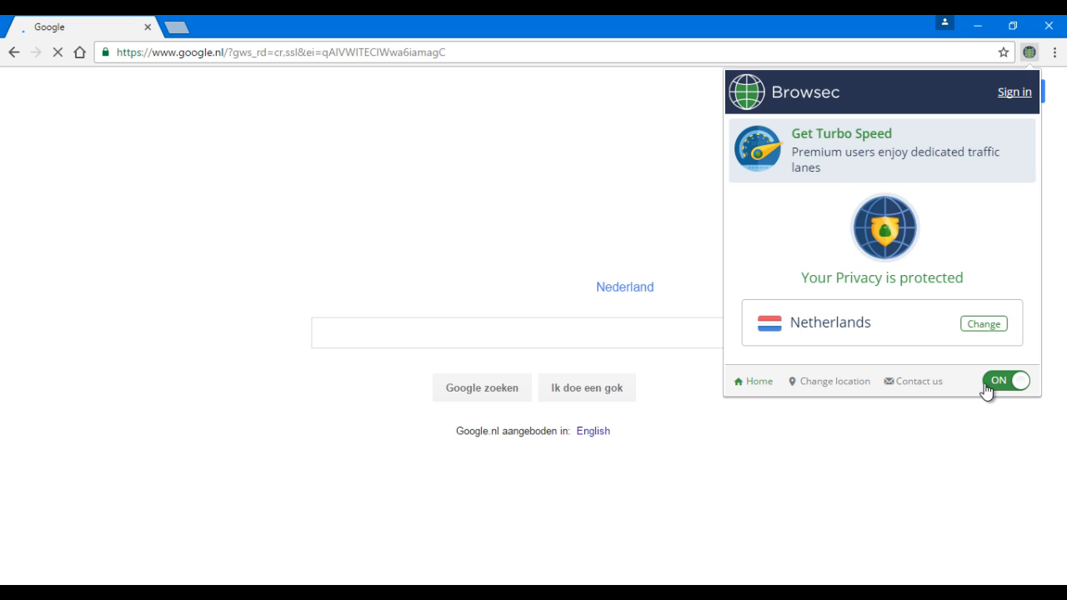
pyautogui.moveTo(850, 270)
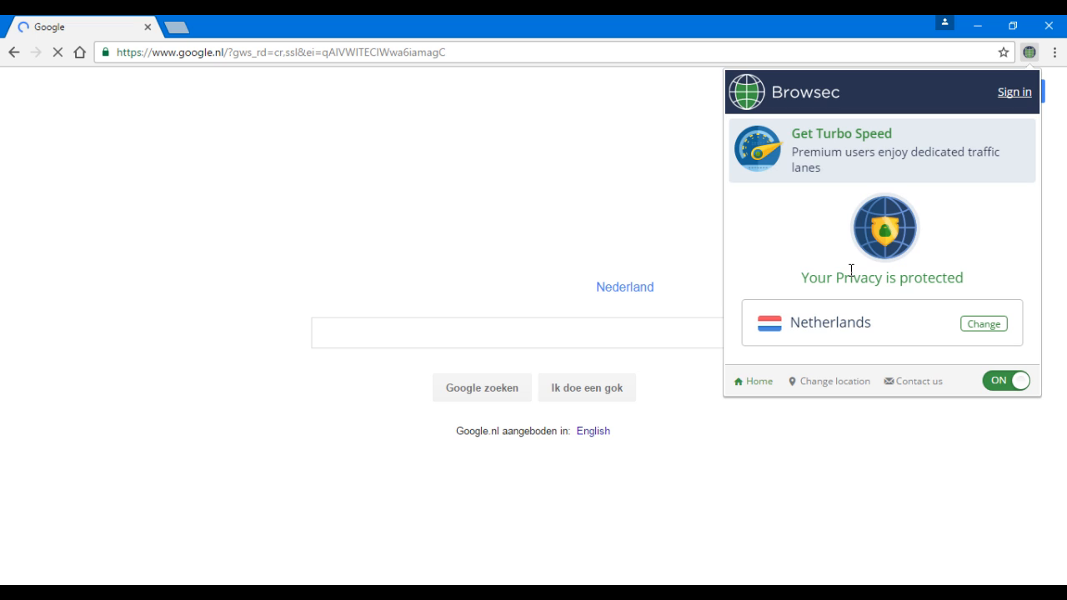
pyautogui.moveTo(875, 327)
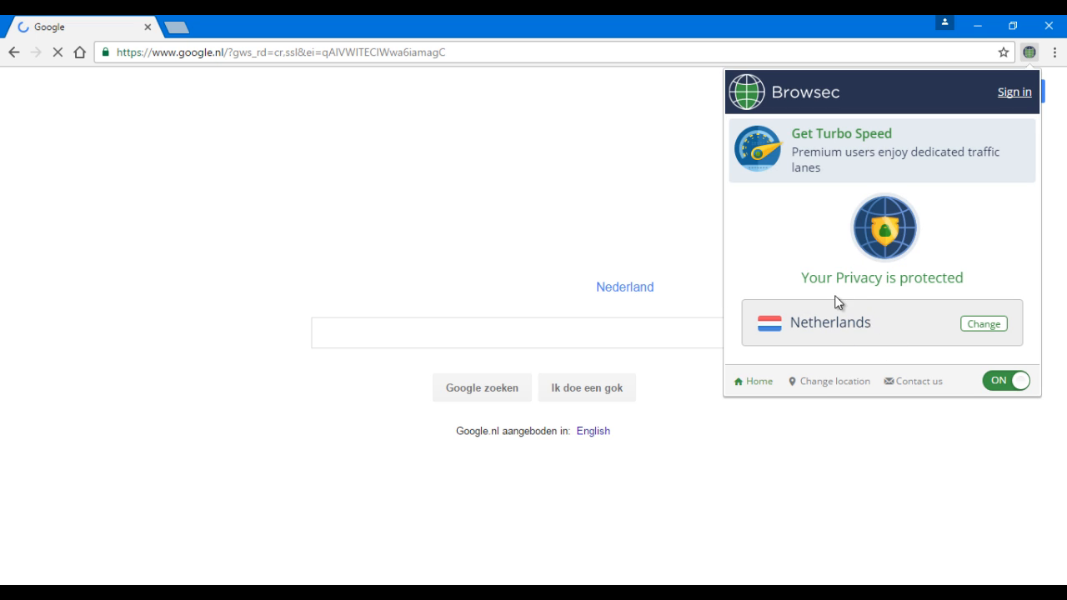
pyautogui.moveTo(730, 216)
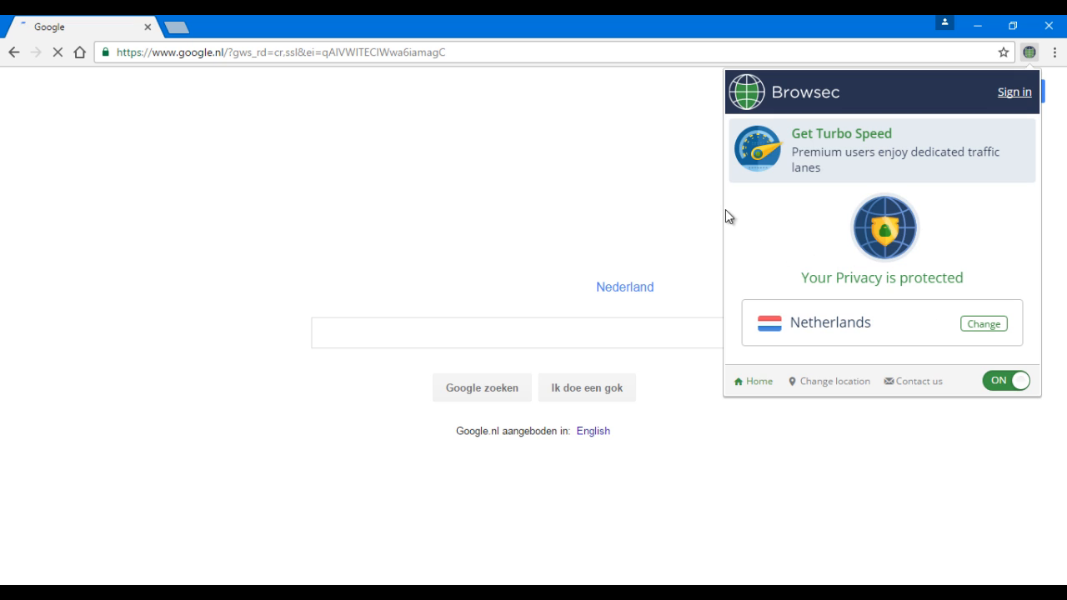
pyautogui.click(1007, 380)
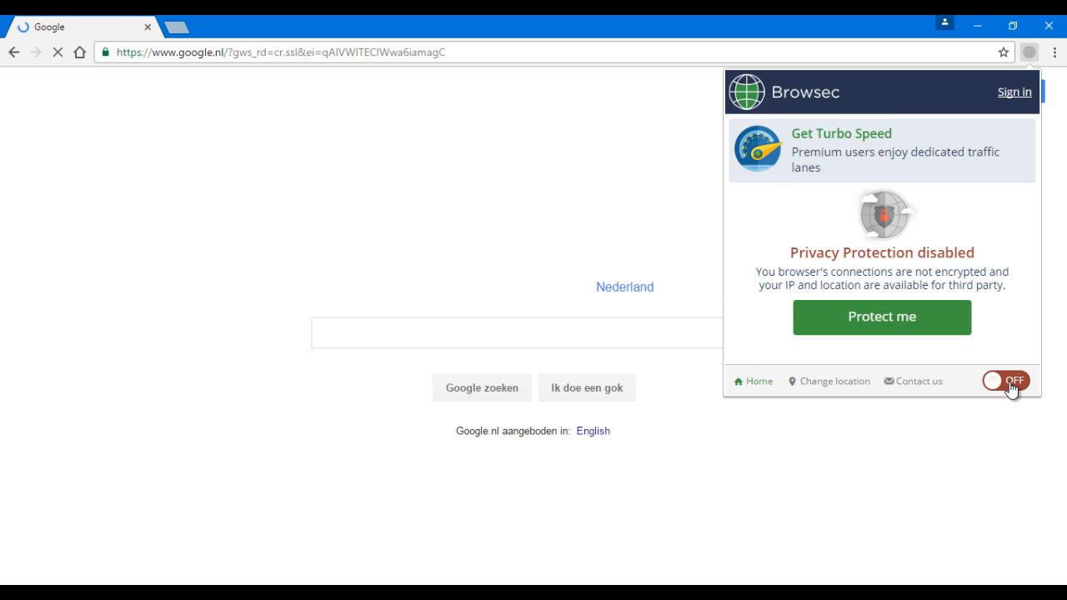
pyautogui.moveTo(565, 180)
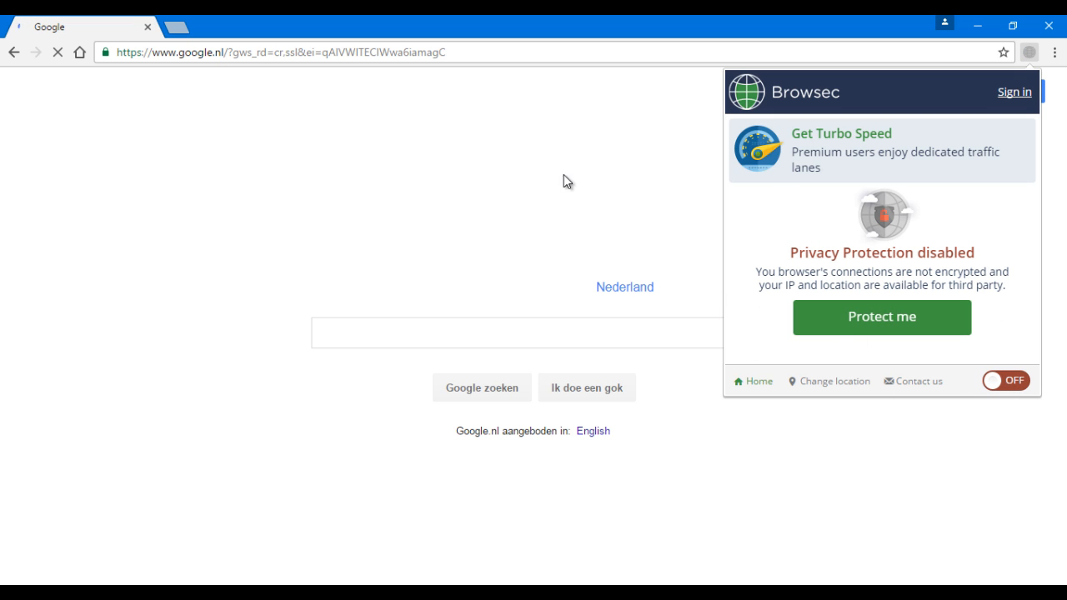
pyautogui.click(80, 52)
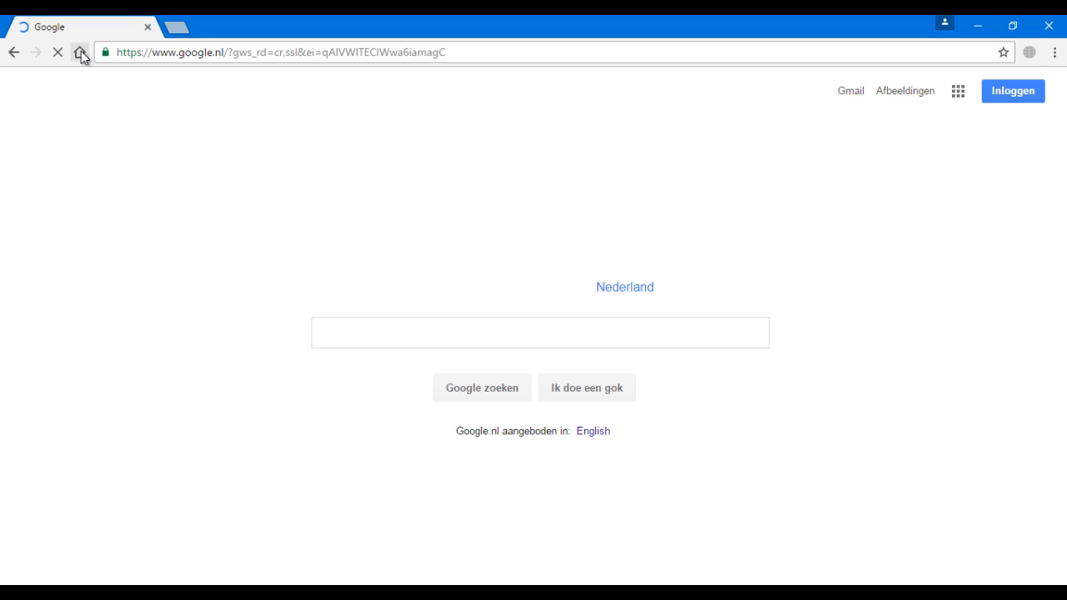
pyautogui.click(80, 51)
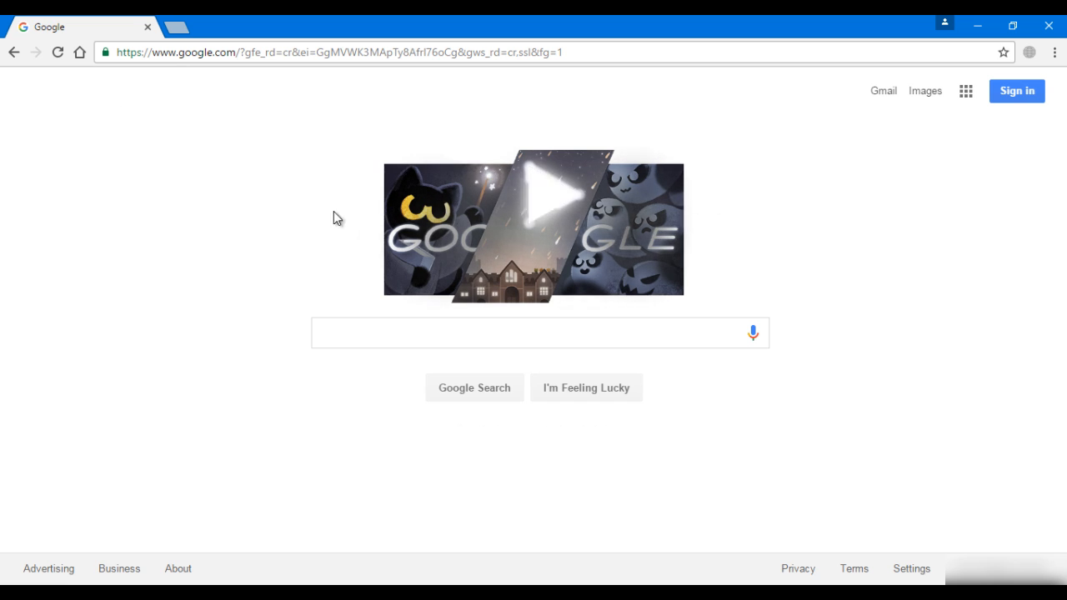
pyautogui.click(540, 333)
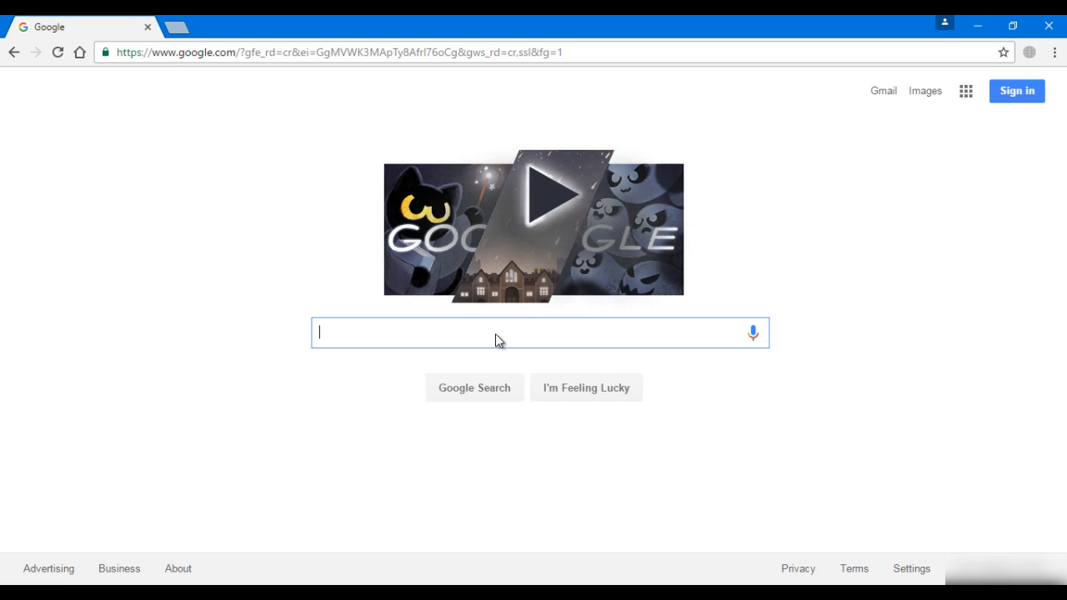
pyautogui.write('what is')
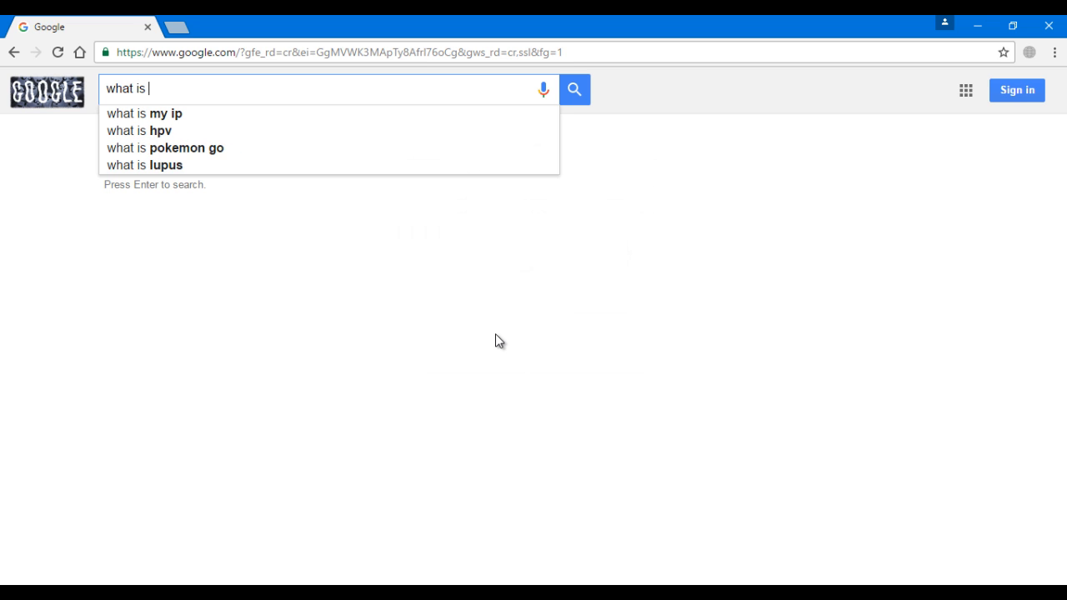
pyautogui.click(143, 114)
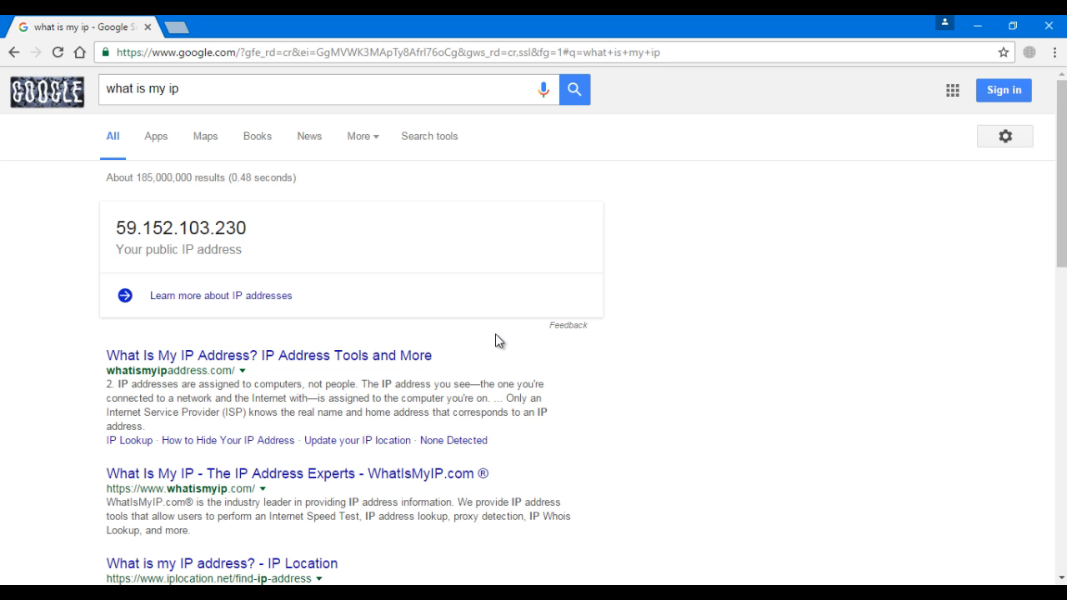
pyautogui.moveTo(276, 264)
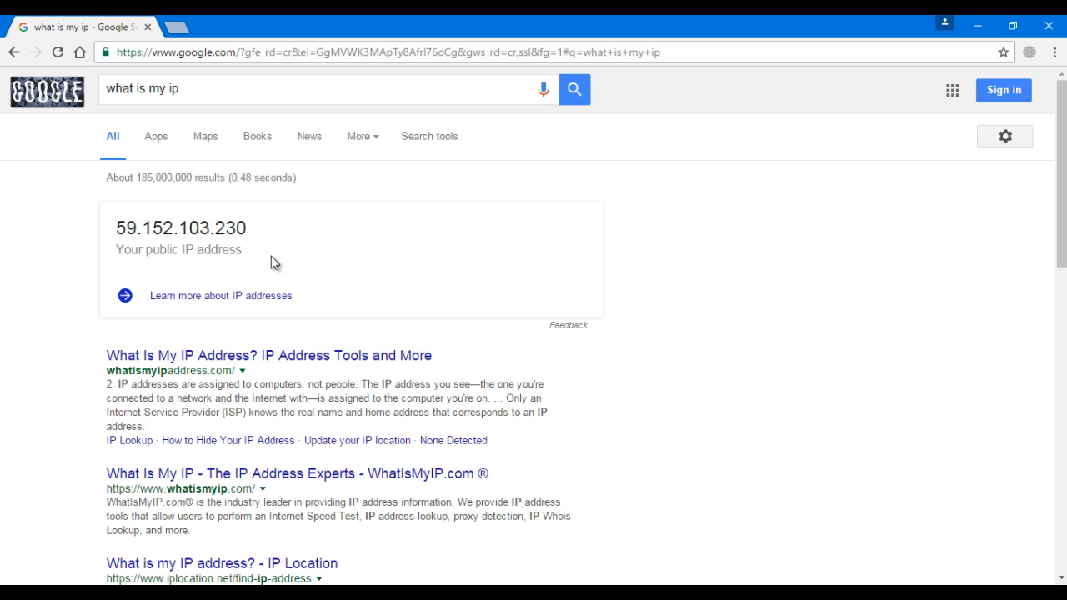
pyautogui.moveTo(58, 280)
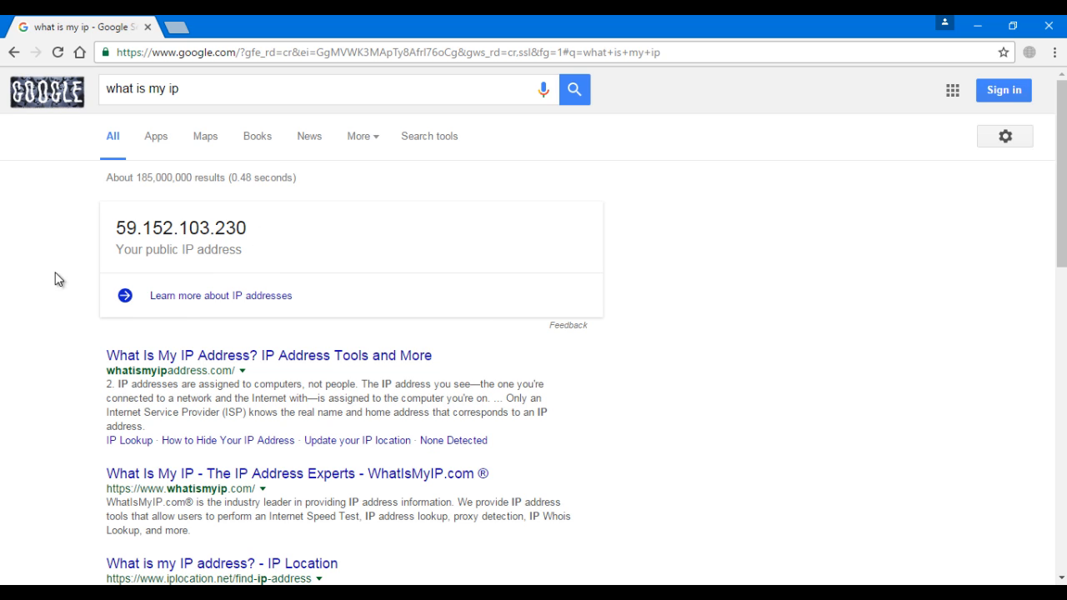
pyautogui.moveTo(140, 218)
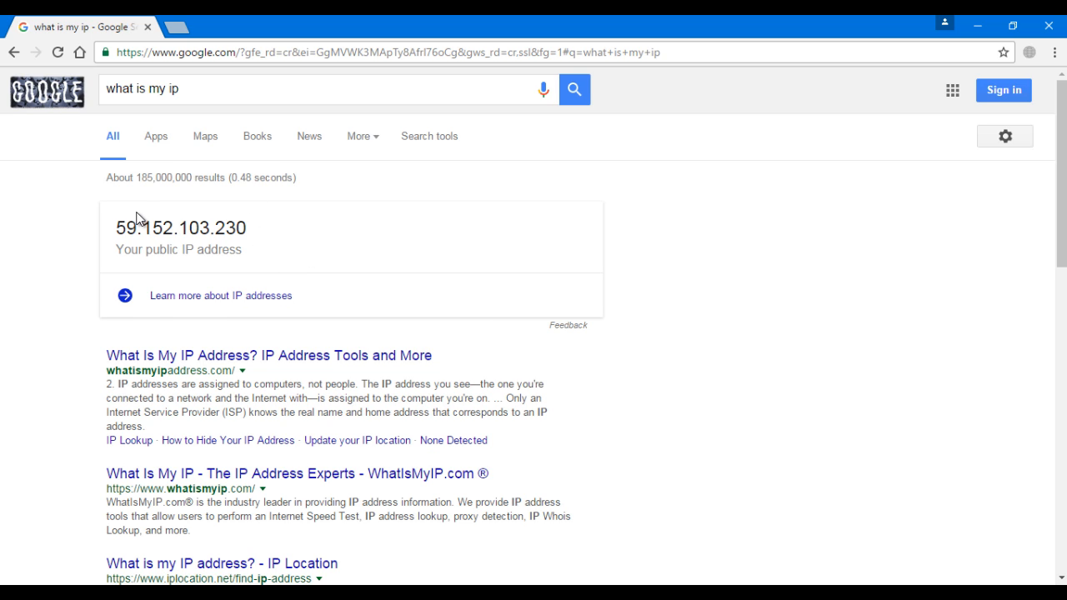
pyautogui.moveTo(304, 205)
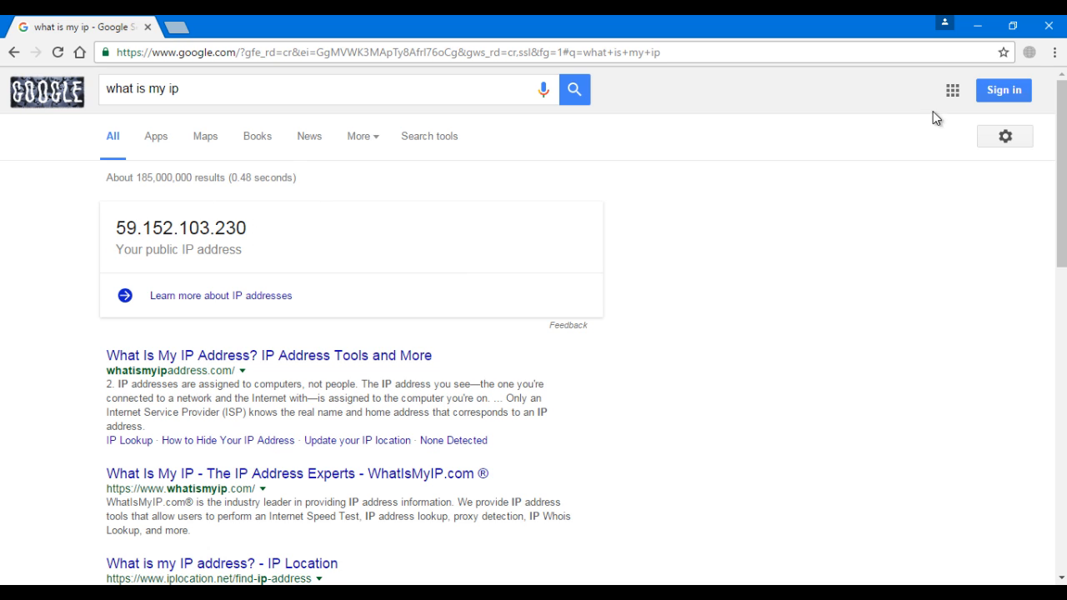
# Turn Browsec protection on and change the virtual location from Netherlands to Singapore
pyautogui.click(1028, 52)
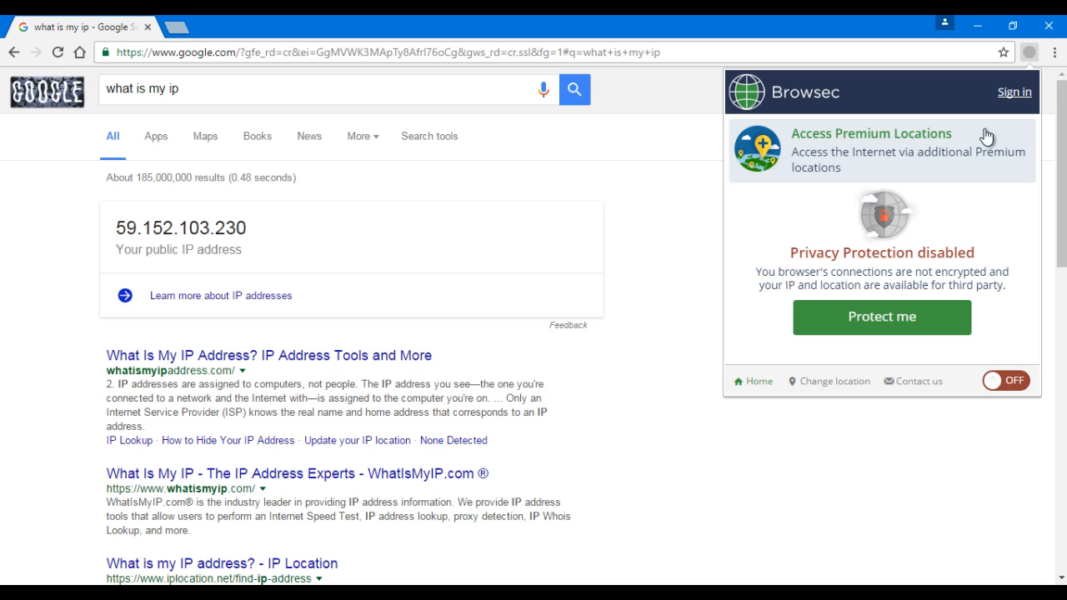
pyautogui.click(1005, 380)
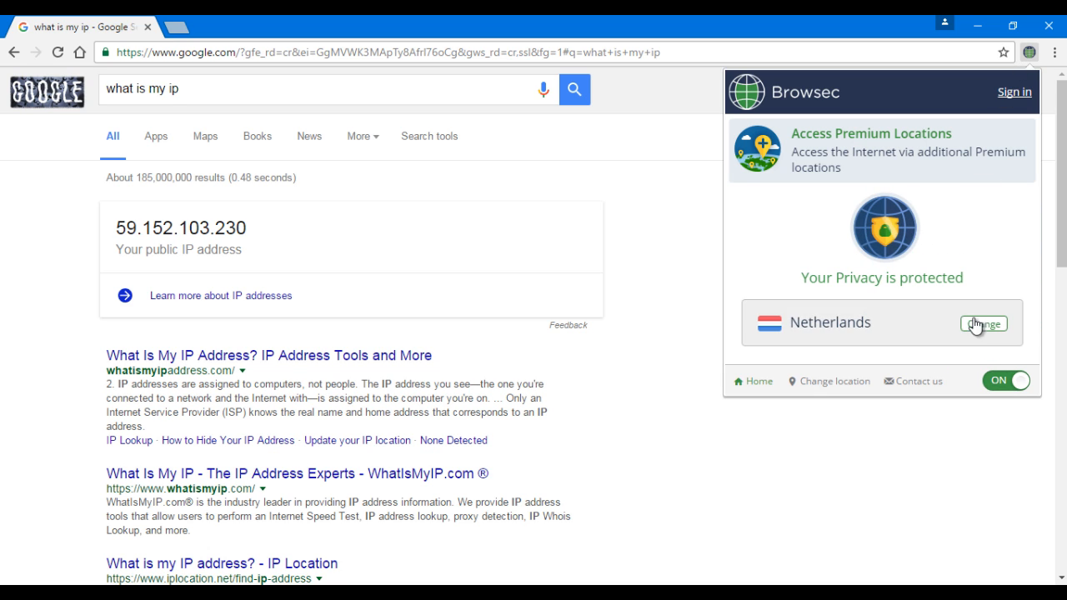
pyautogui.click(983, 323)
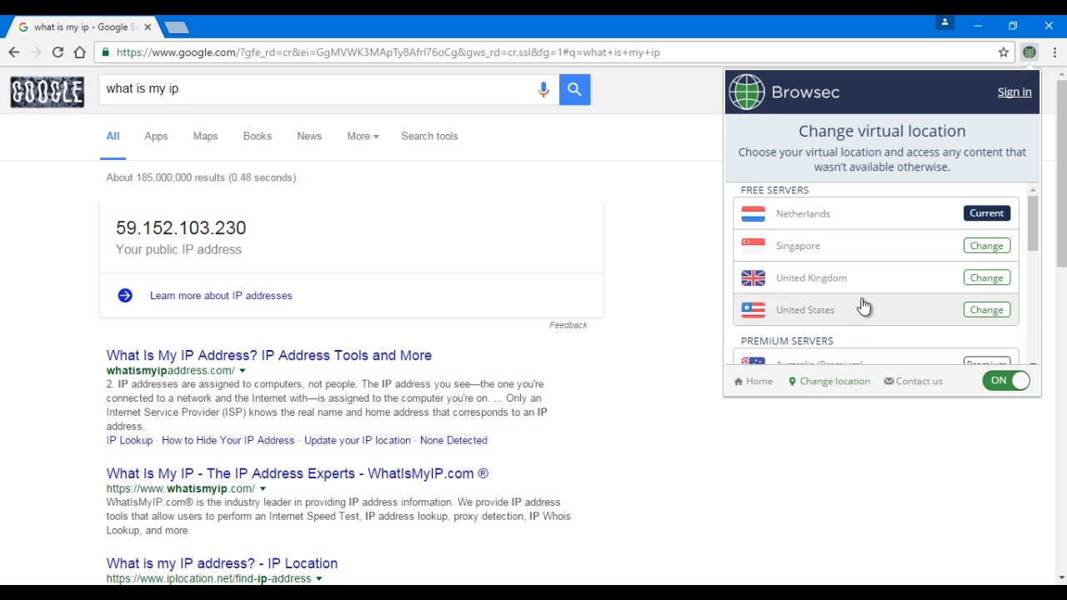
pyautogui.moveTo(815, 225)
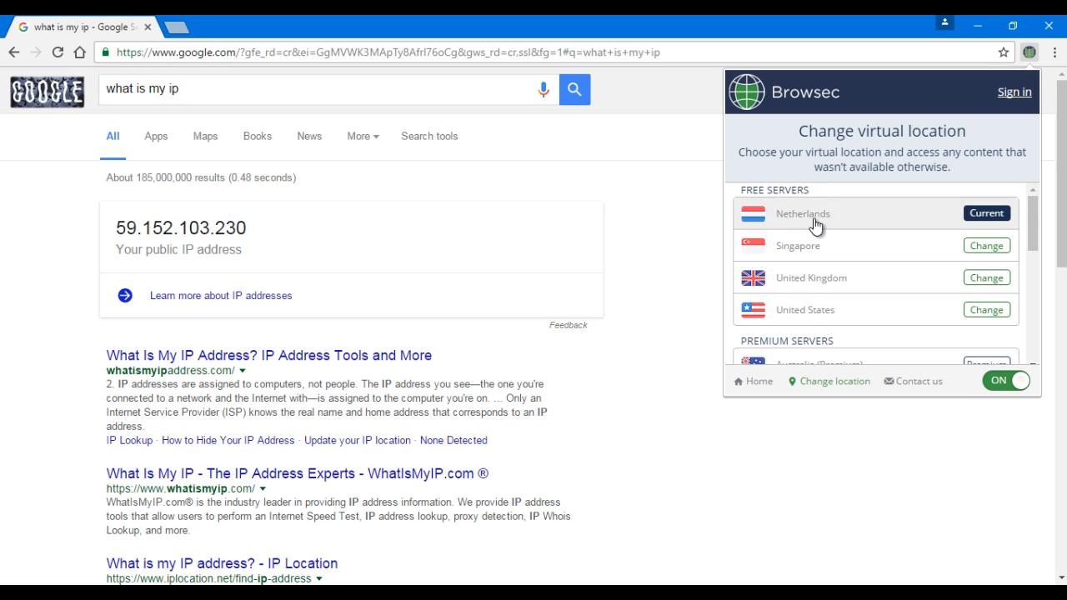
pyautogui.moveTo(808, 302)
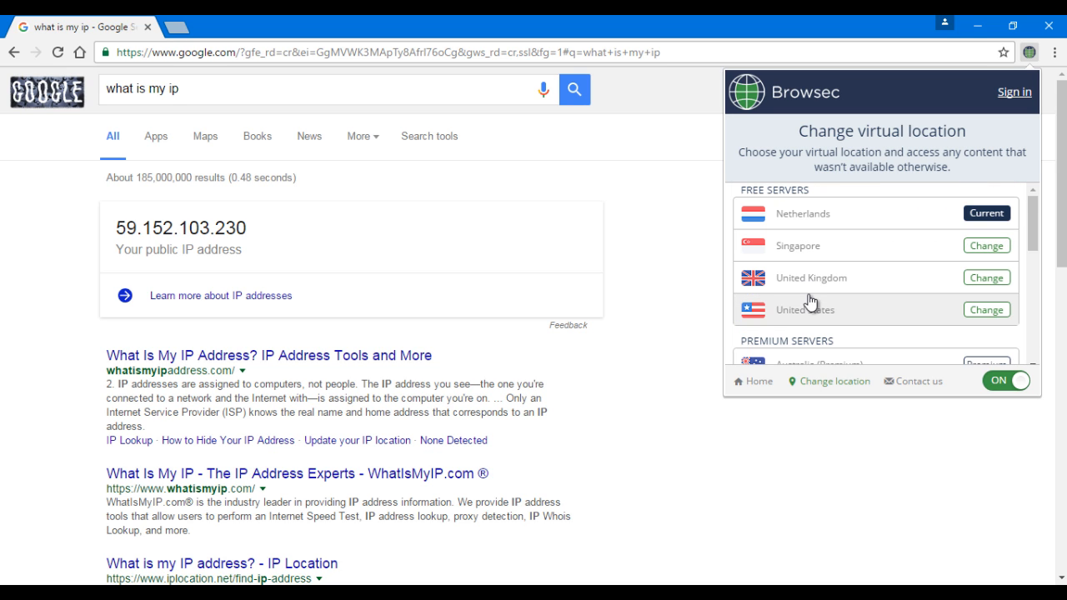
pyautogui.scroll(-3)
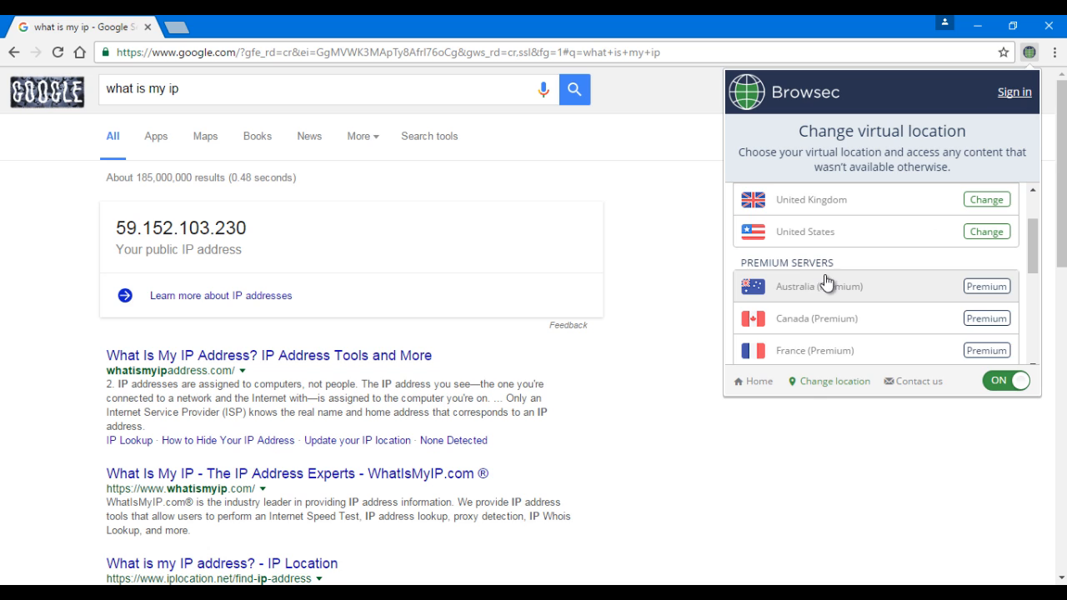
pyautogui.scroll(3)
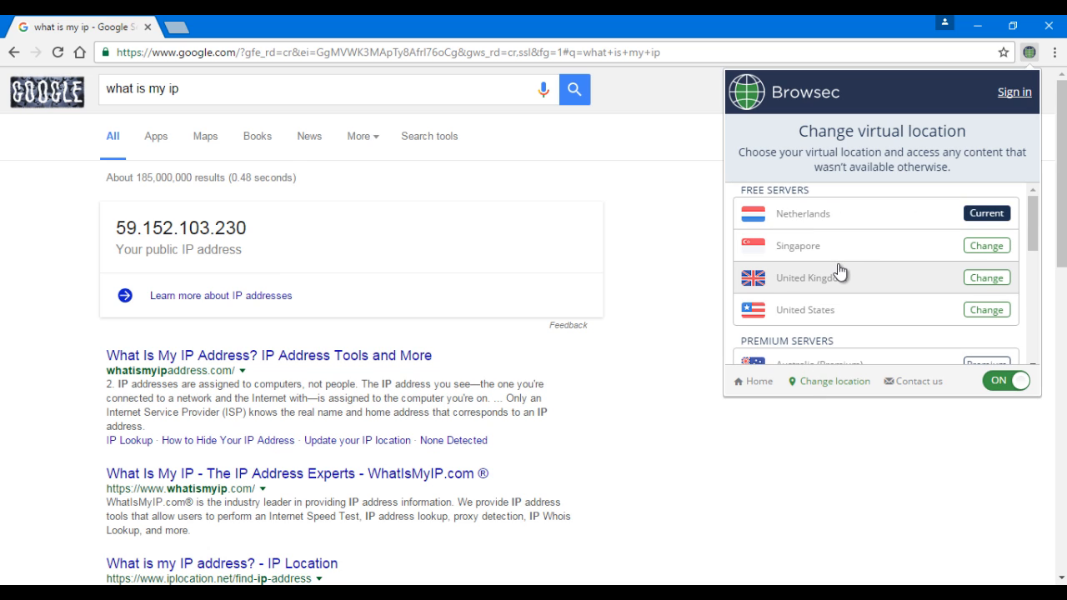
pyautogui.click(987, 245)
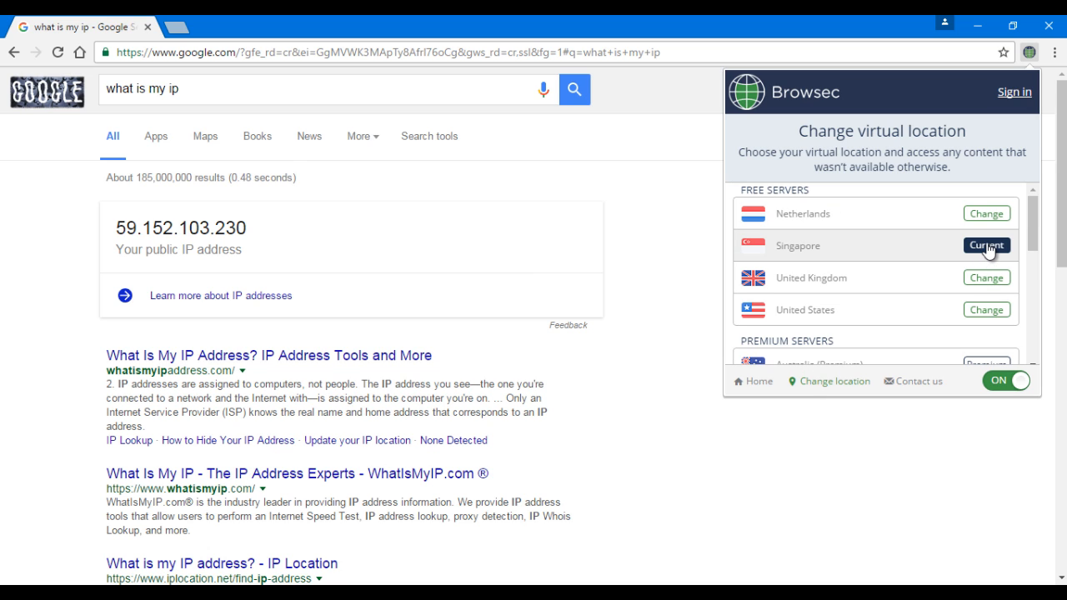
pyautogui.click(987, 245)
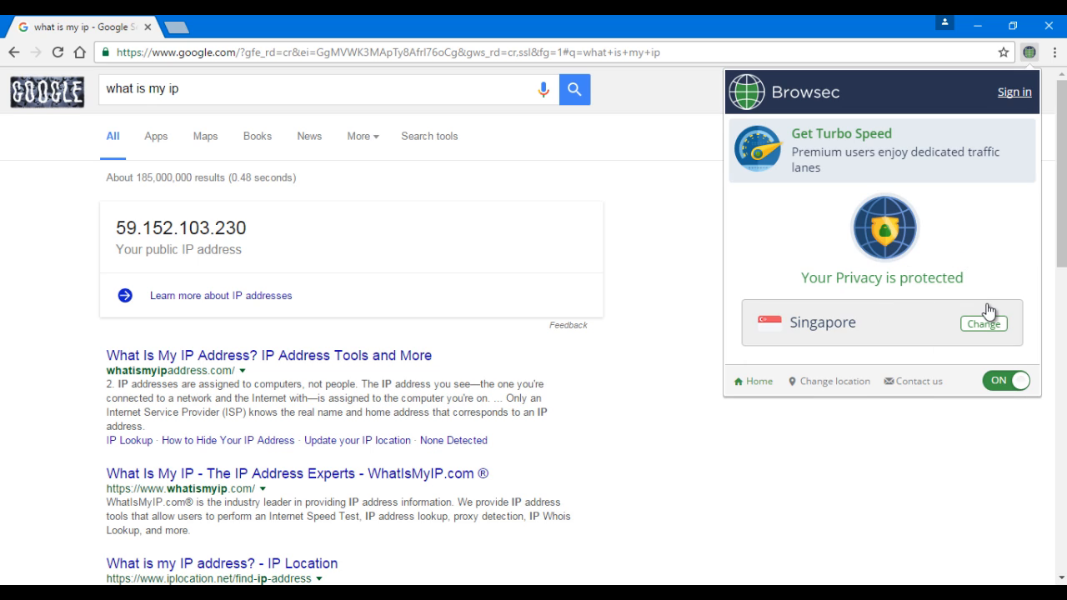
pyautogui.moveTo(947, 212)
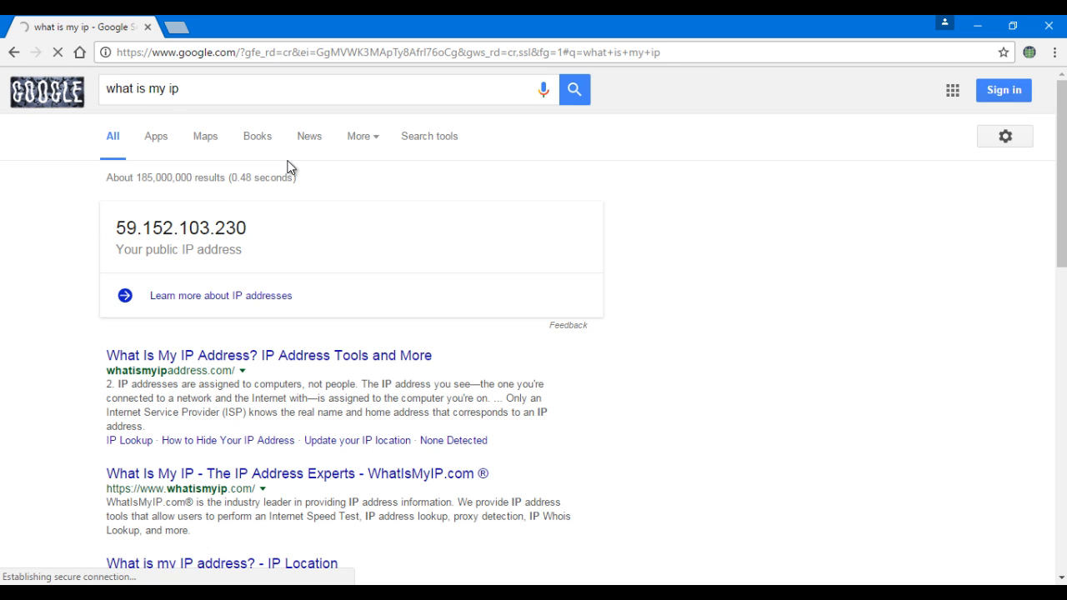
pyautogui.moveTo(292, 220)
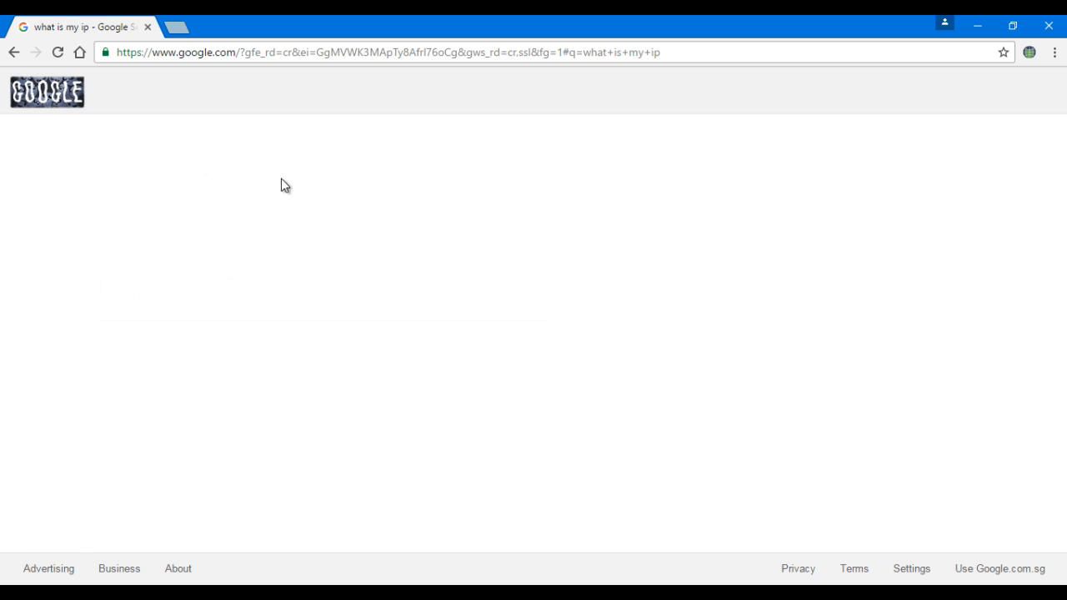
# Reload the Google IP results page while connected through Singapore
pyautogui.click(46, 91)
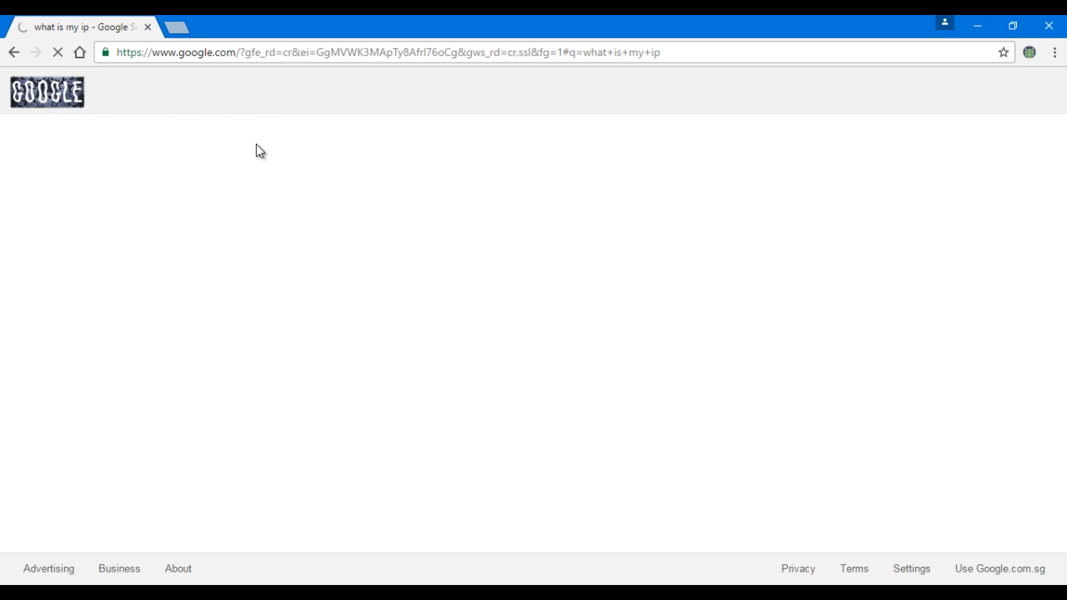
pyautogui.moveTo(307, 224)
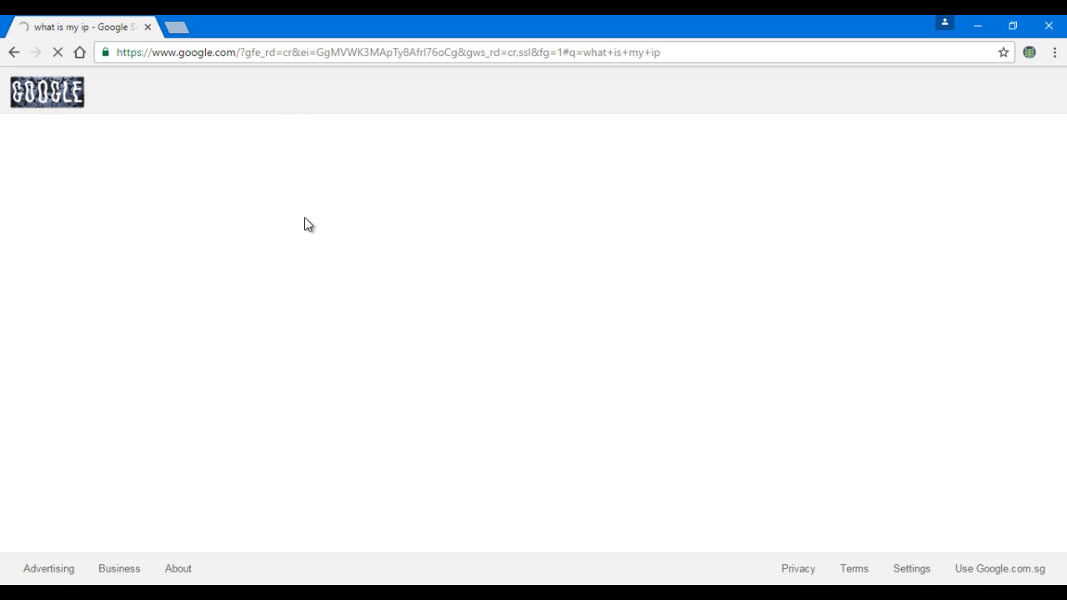
pyautogui.moveTo(203, 165)
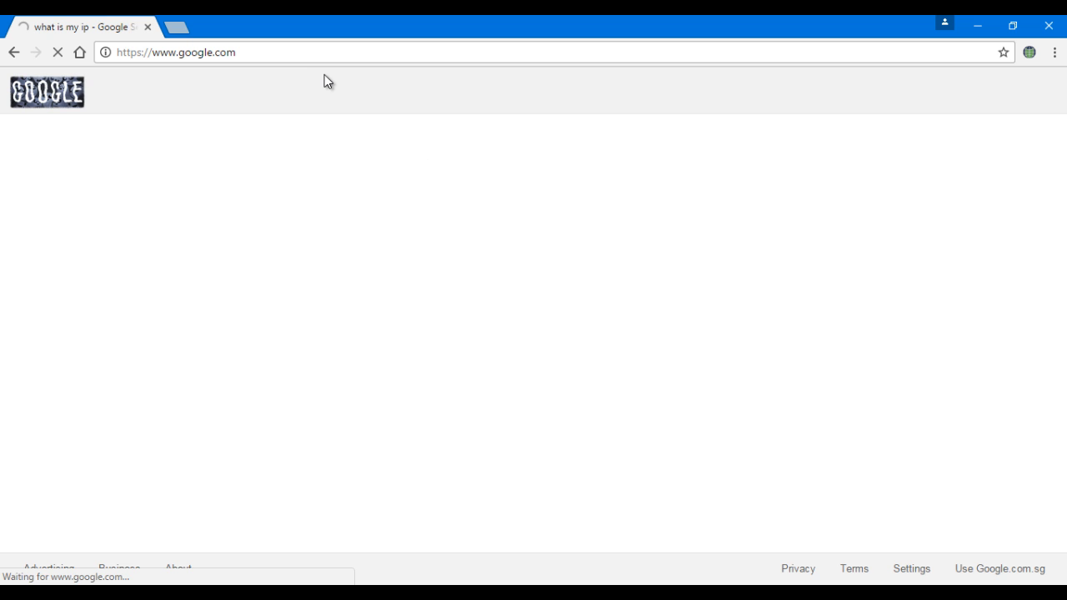
pyautogui.moveTo(214, 160)
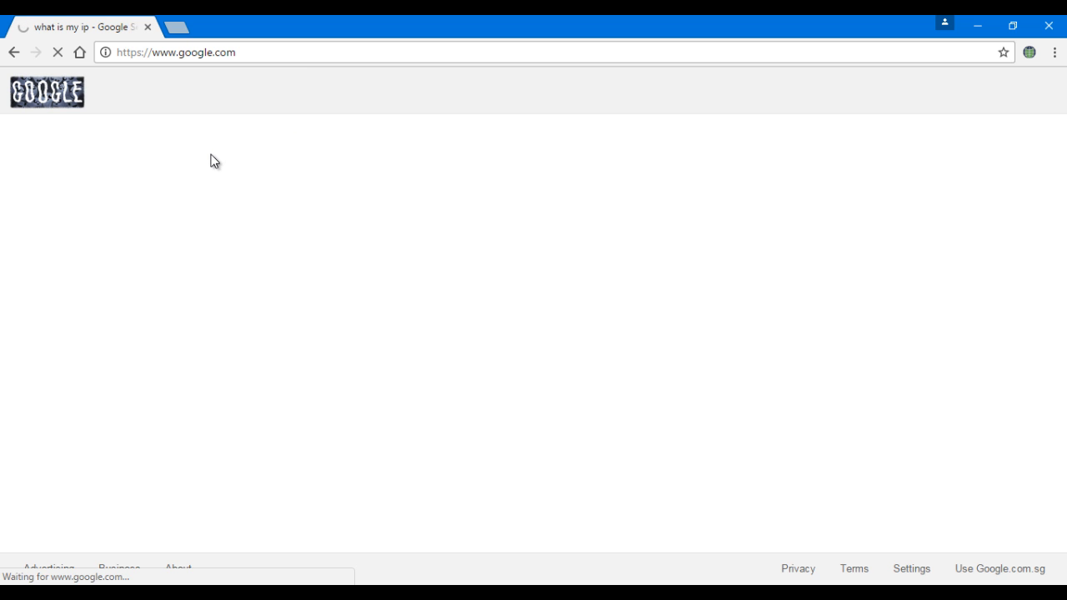
pyautogui.moveTo(135, 191)
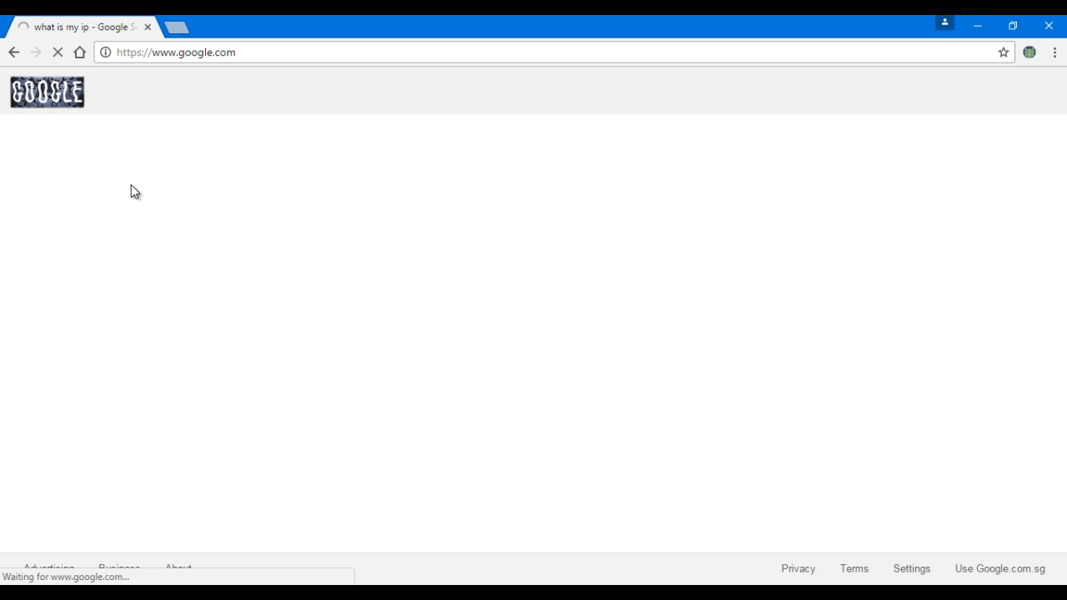
pyautogui.moveTo(299, 137)
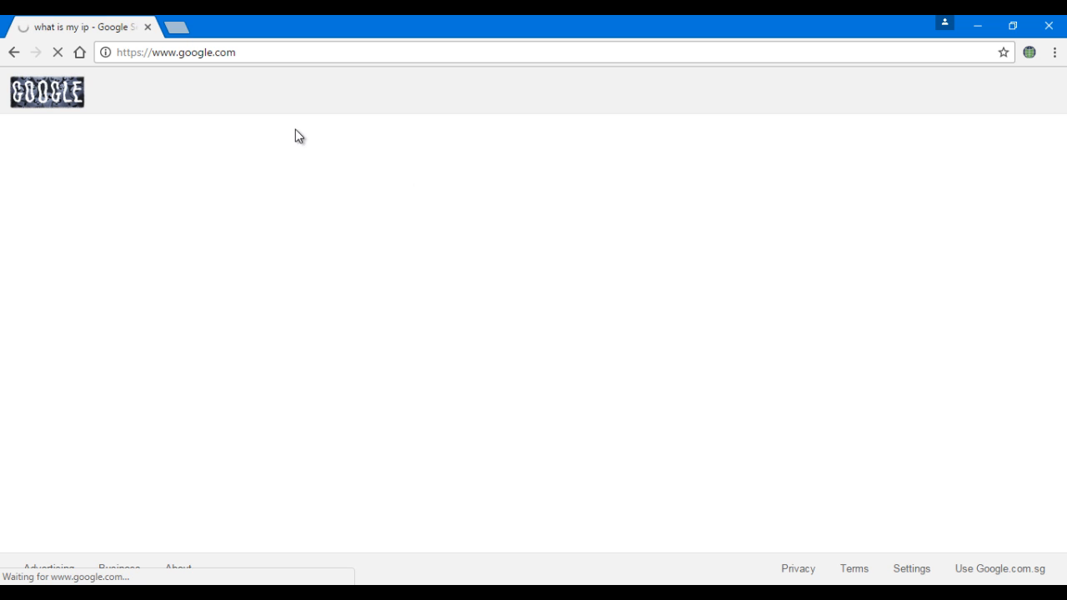
pyautogui.moveTo(1035, 72)
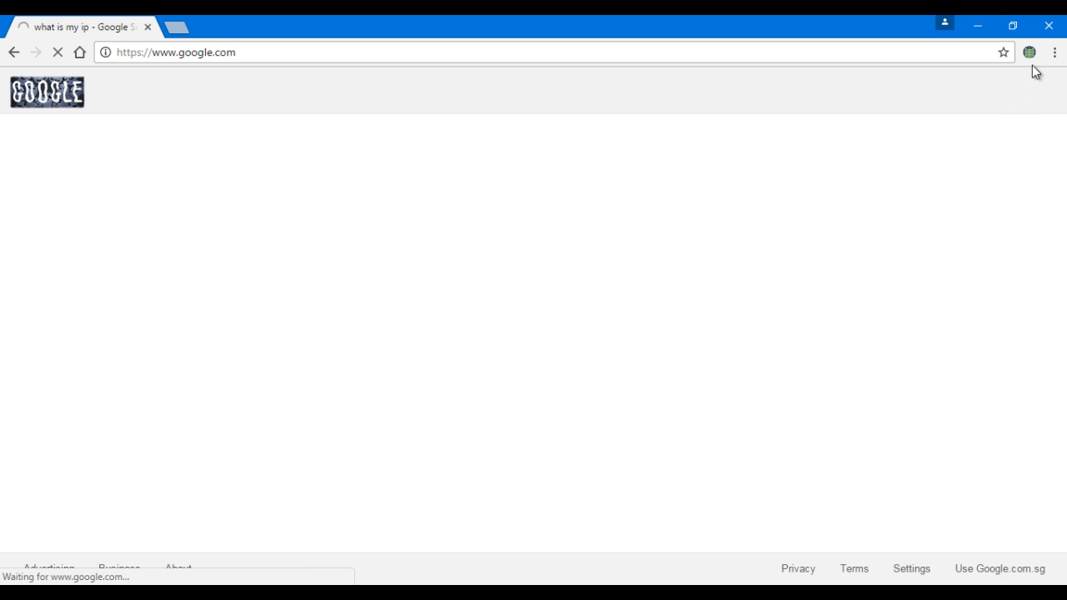
# Change Browsec's location to United States and leave protection ON after toggling it
pyautogui.click(1030, 52)
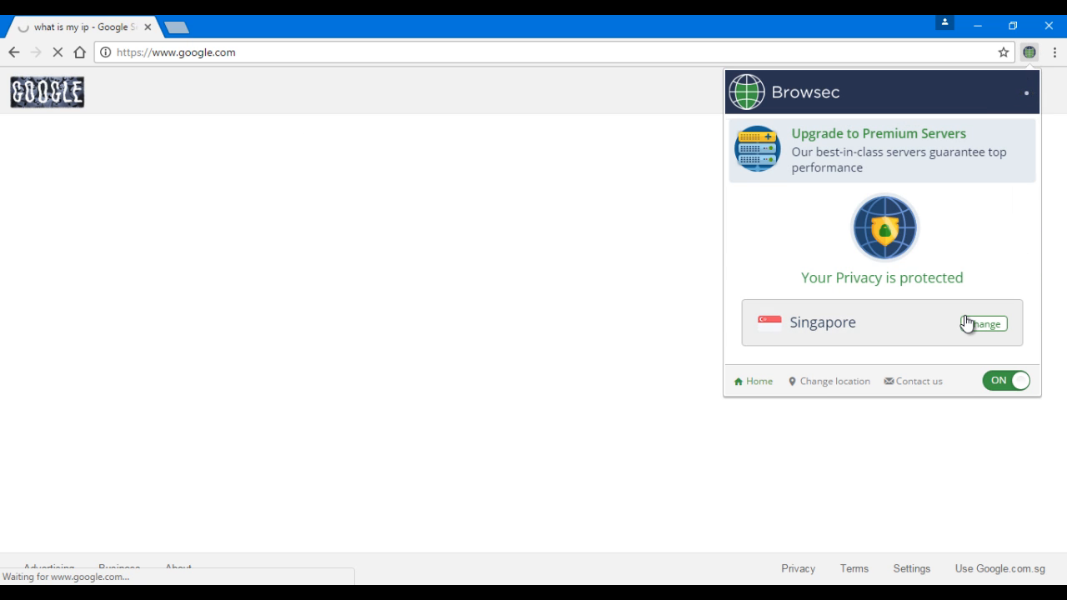
pyautogui.click(987, 324)
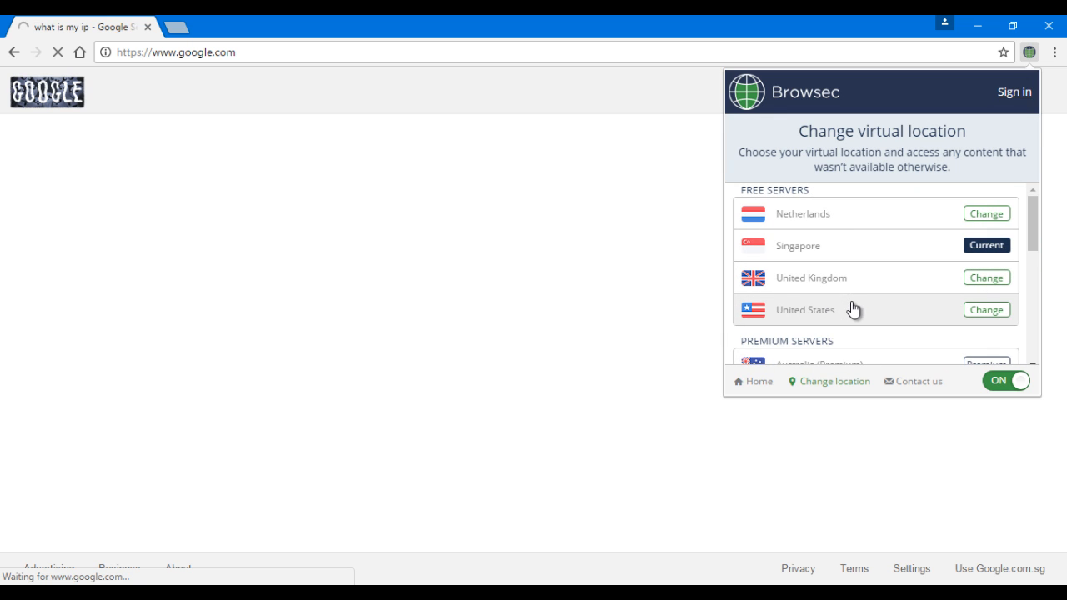
pyautogui.click(986, 309)
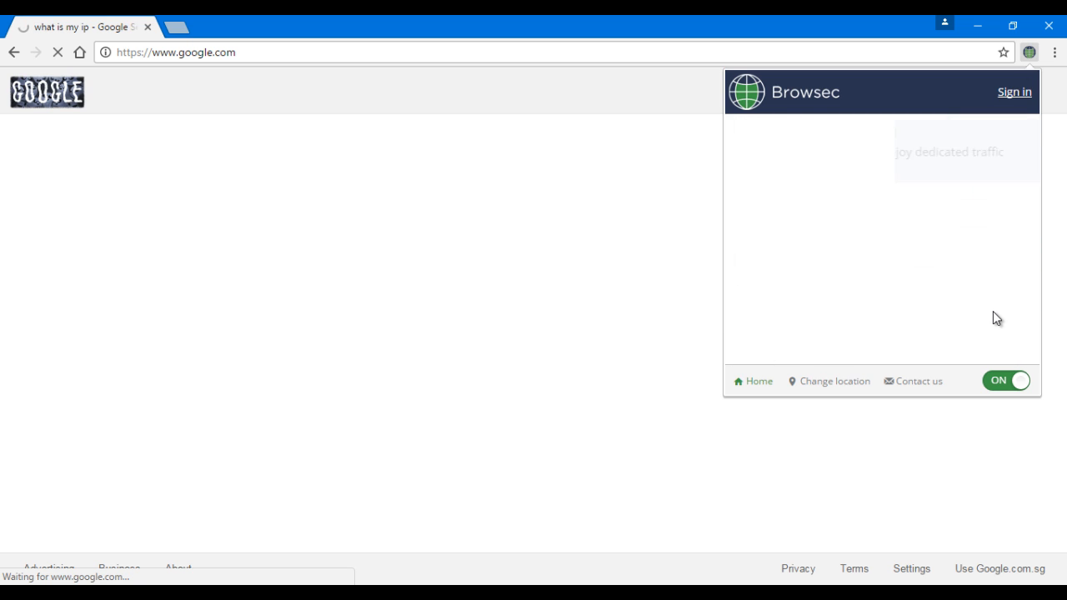
pyautogui.click(1007, 379)
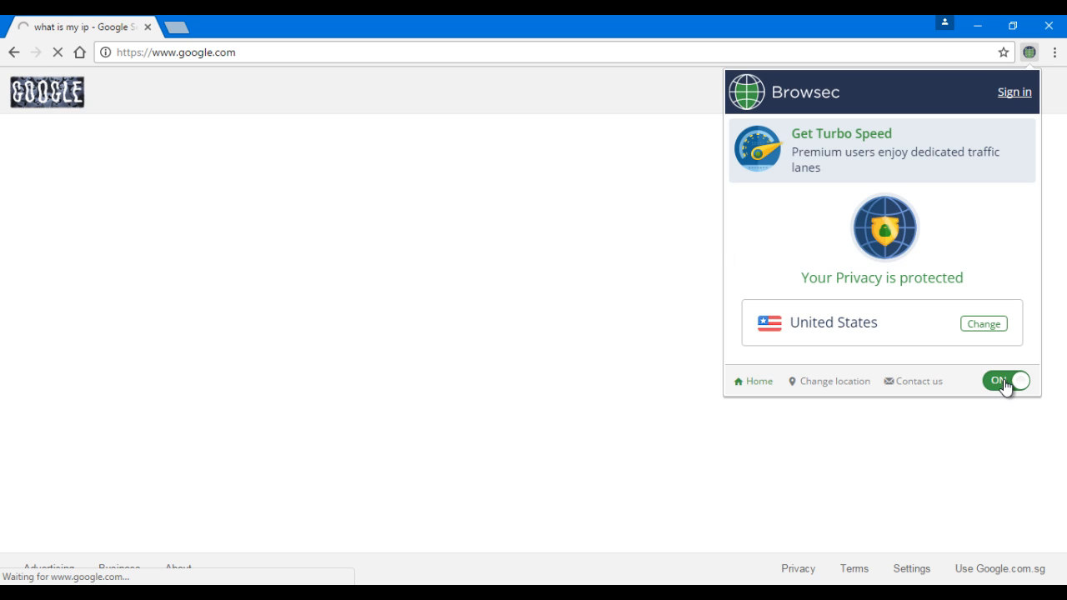
pyautogui.click(1005, 380)
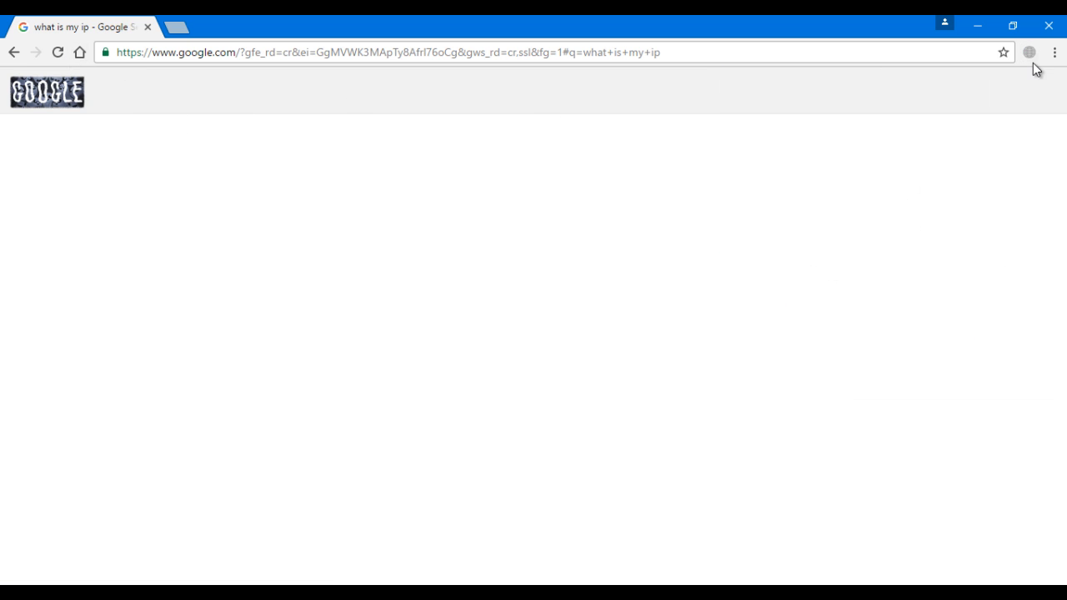
pyautogui.click(1028, 52)
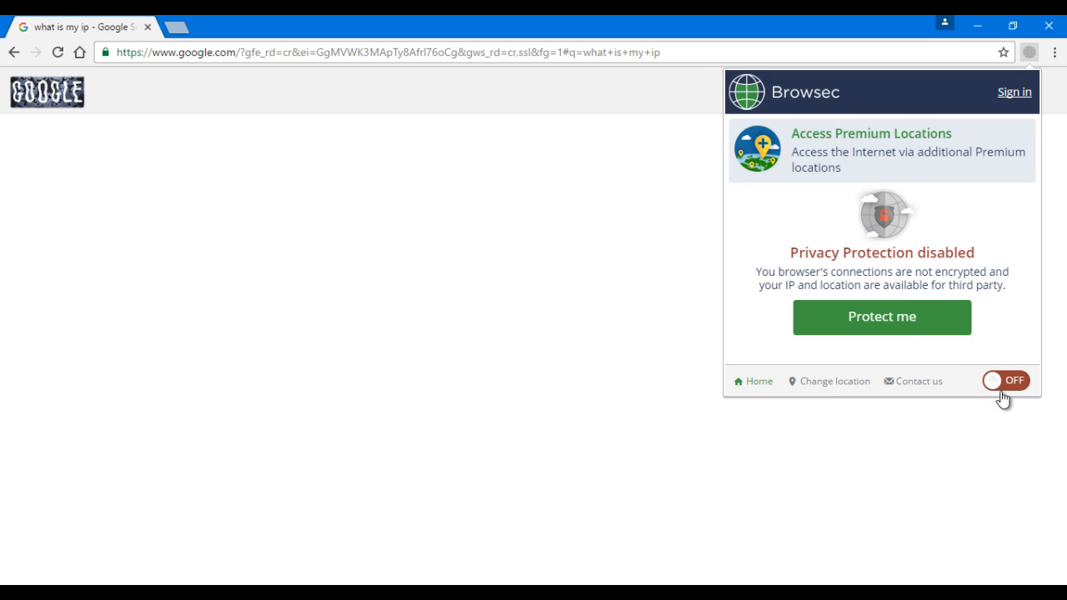
pyautogui.click(1005, 380)
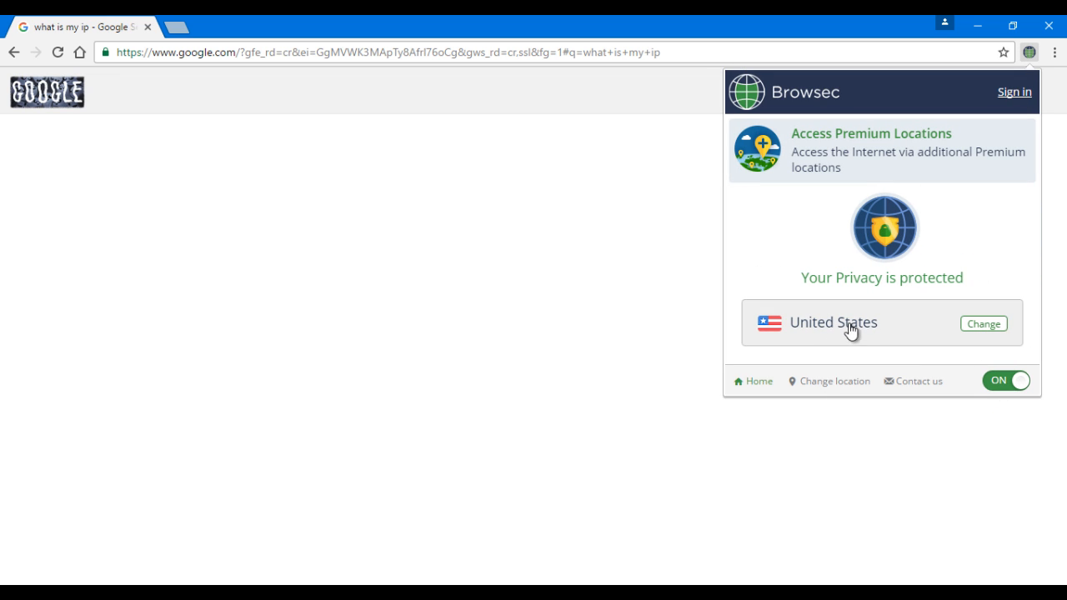
pyautogui.moveTo(236, 137)
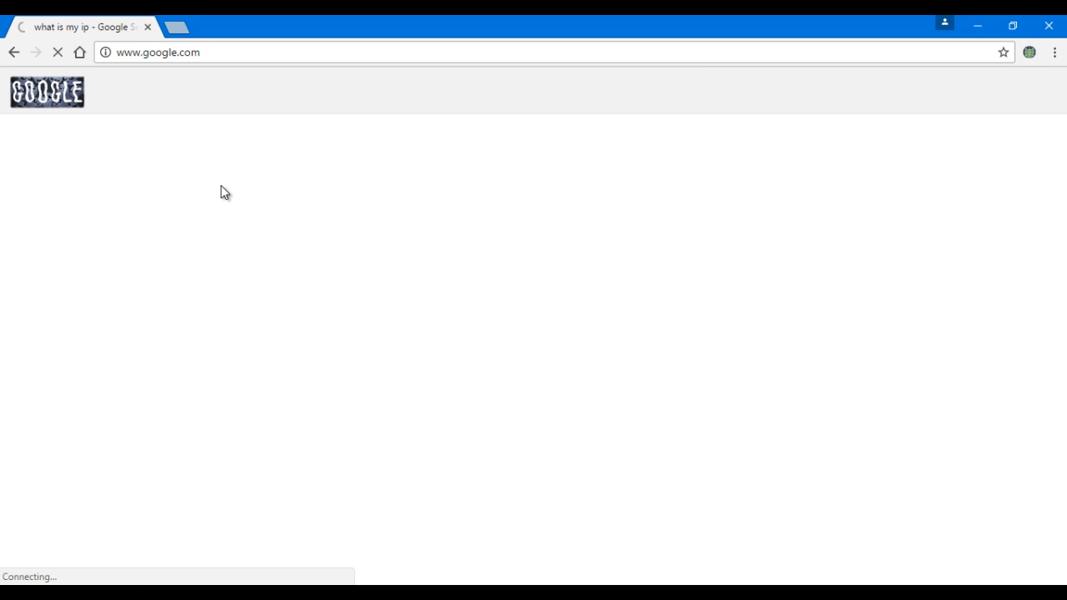
pyautogui.moveTo(275, 226)
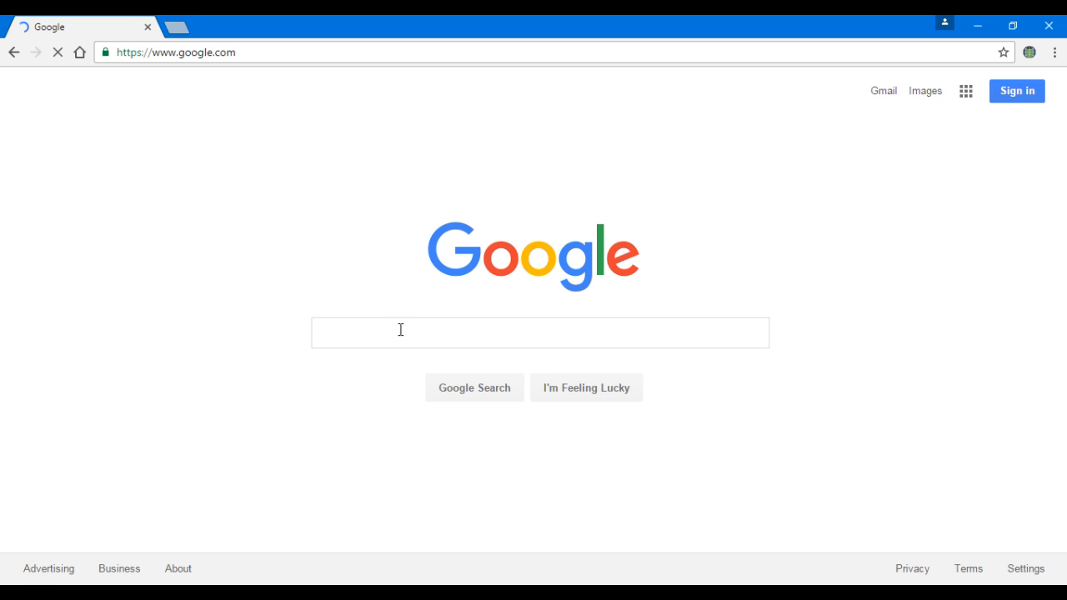
# Search Google for 'what is my ip', showing VPN address 104.236.74.212
pyautogui.click(540, 332)
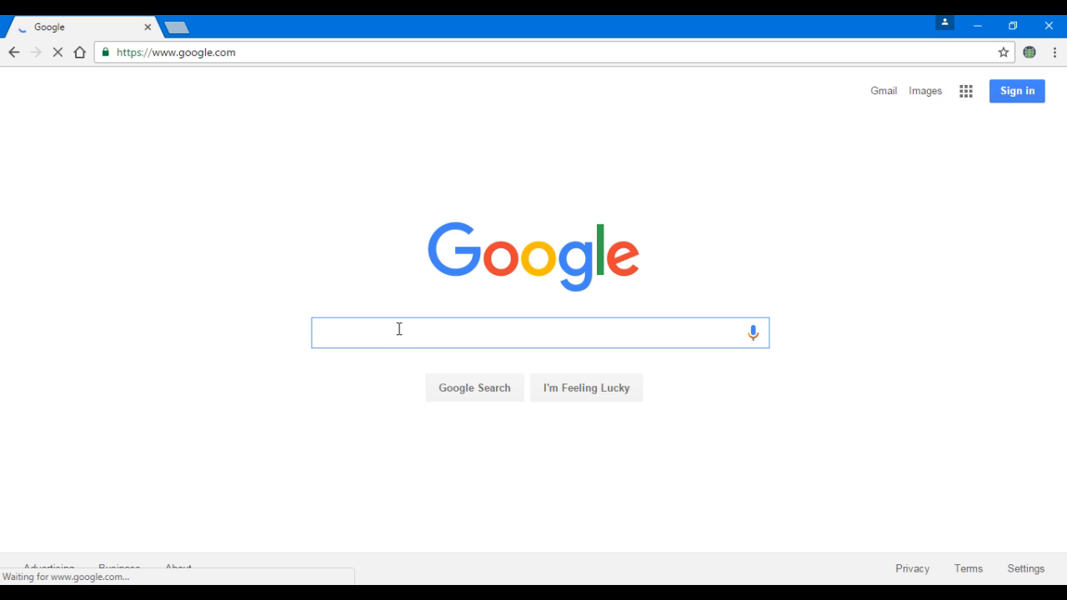
pyautogui.write('wha')
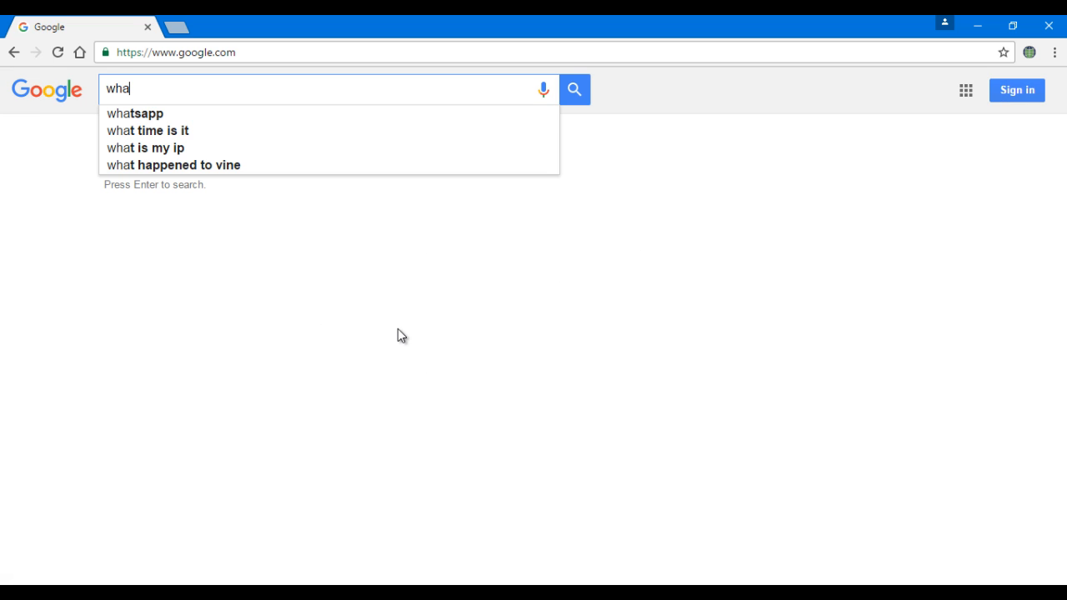
pyautogui.write('t is my ip')
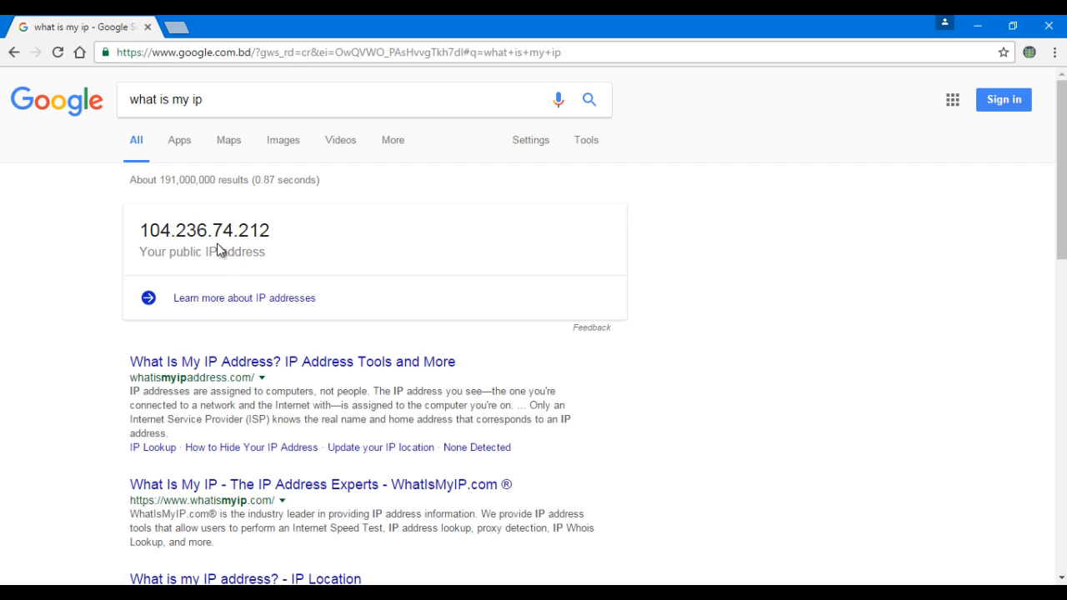
pyautogui.moveTo(97, 193)
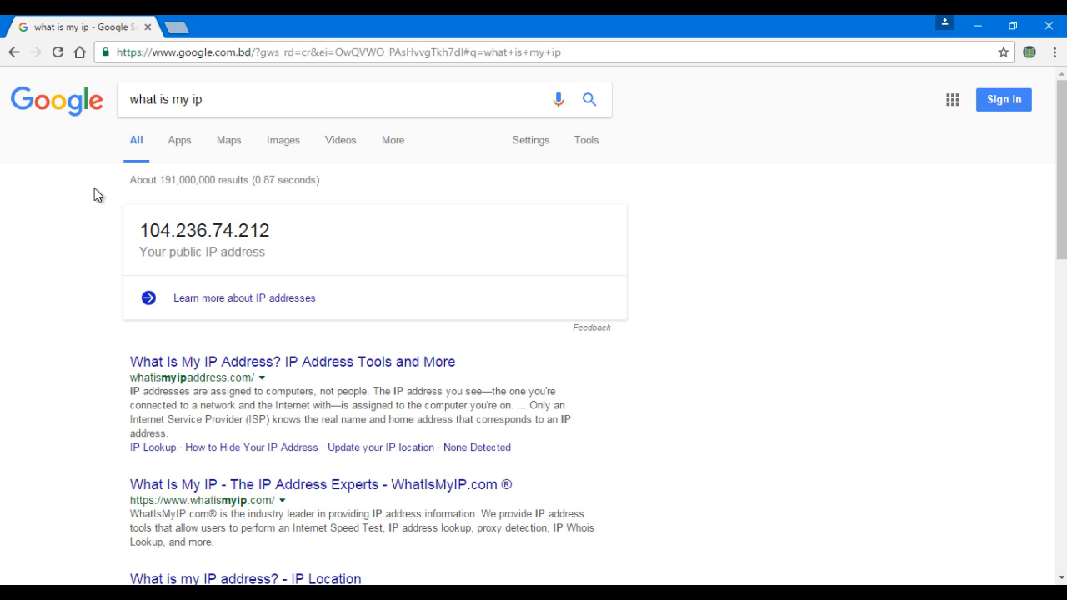
pyautogui.moveTo(607, 242)
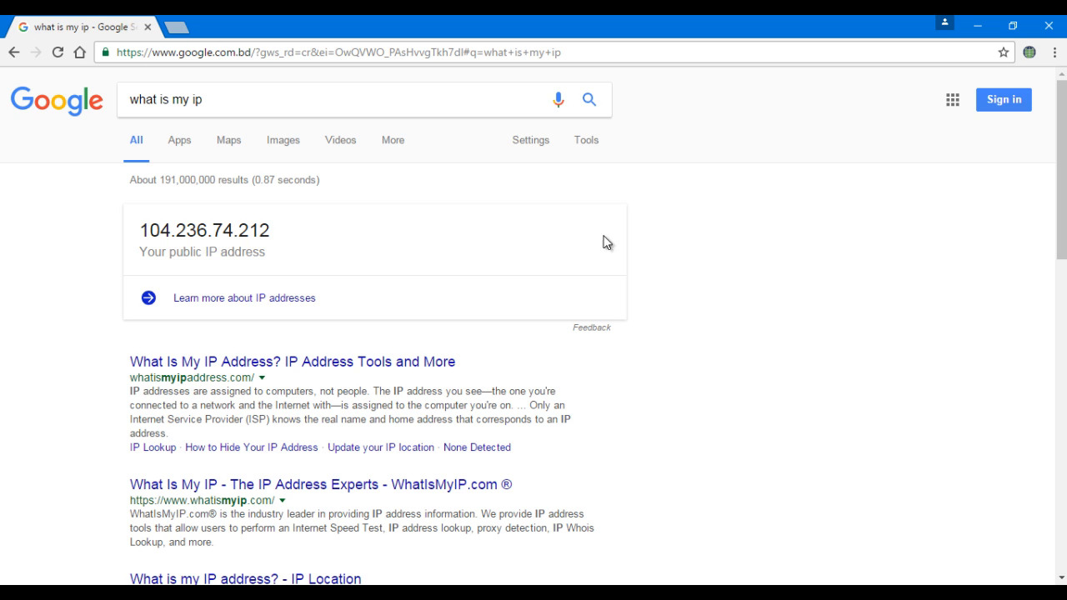
pyautogui.moveTo(130, 230)
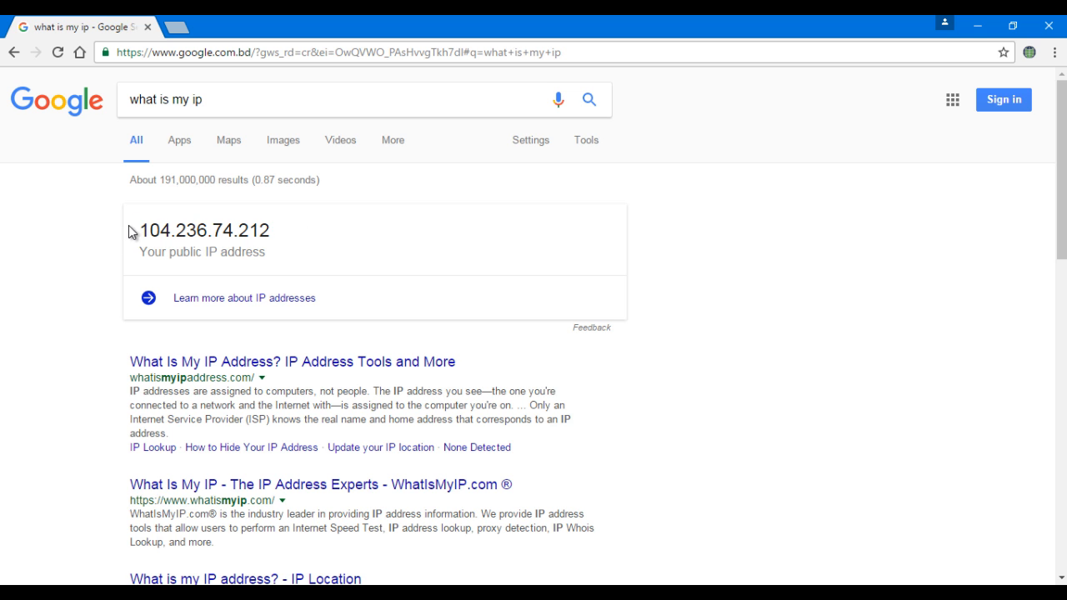
pyautogui.moveTo(237, 215)
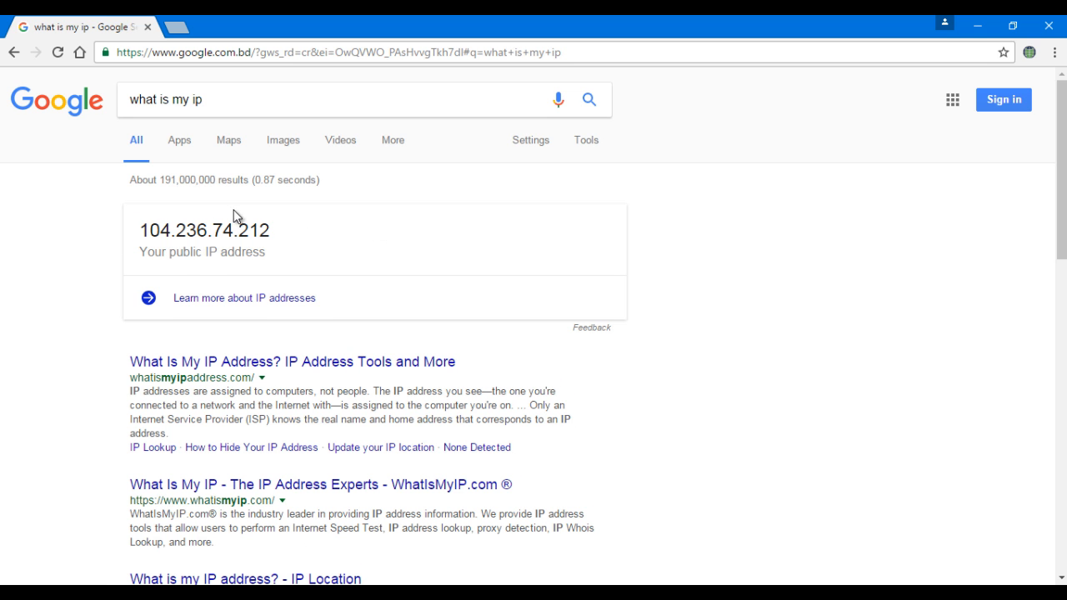
pyautogui.click(1030, 52)
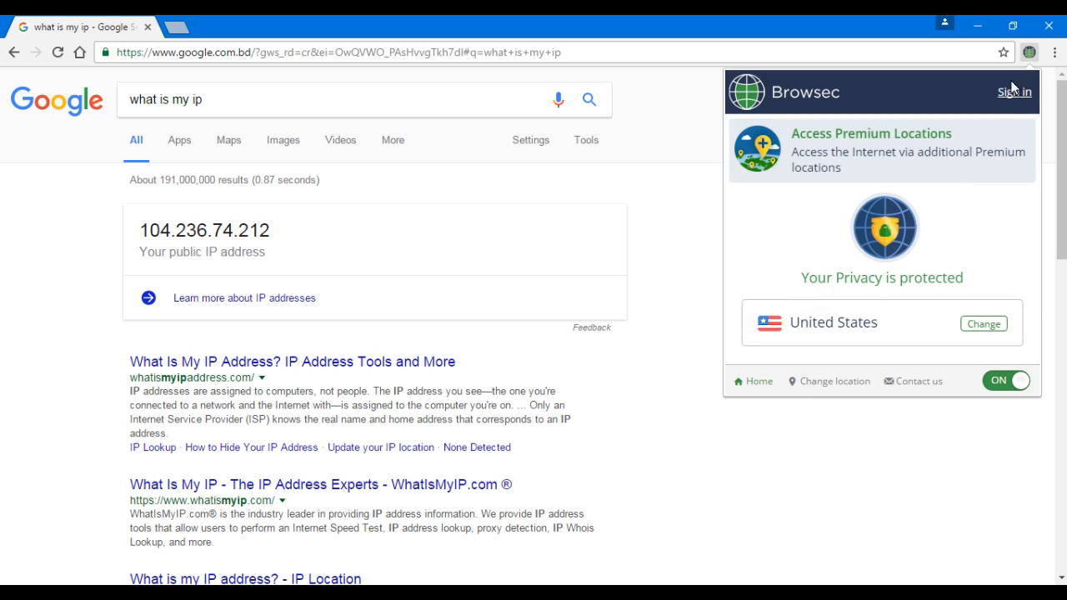
pyautogui.moveTo(780, 369)
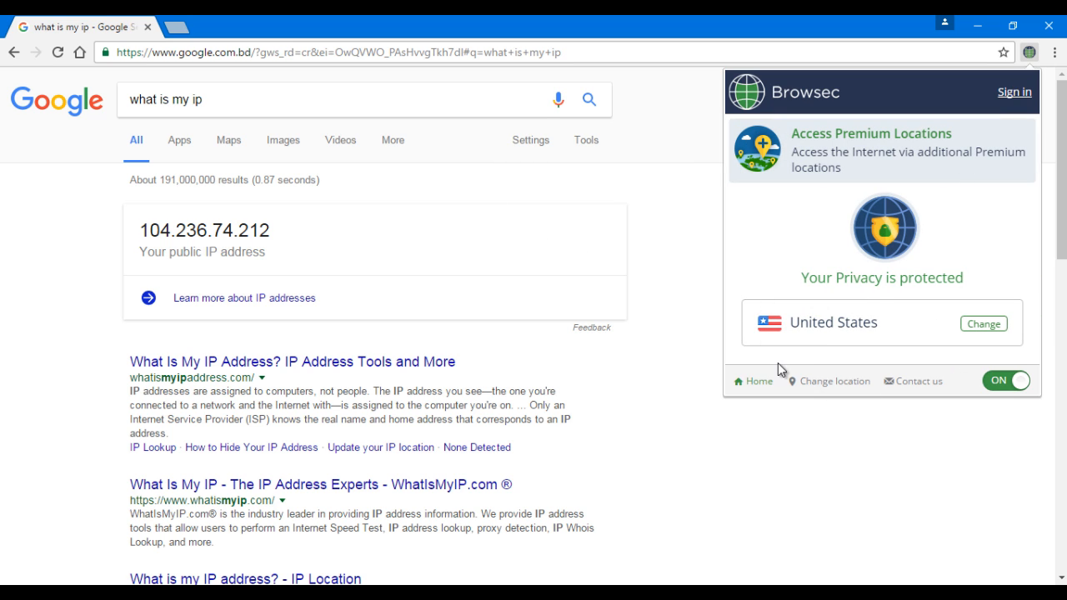
pyautogui.click(1005, 380)
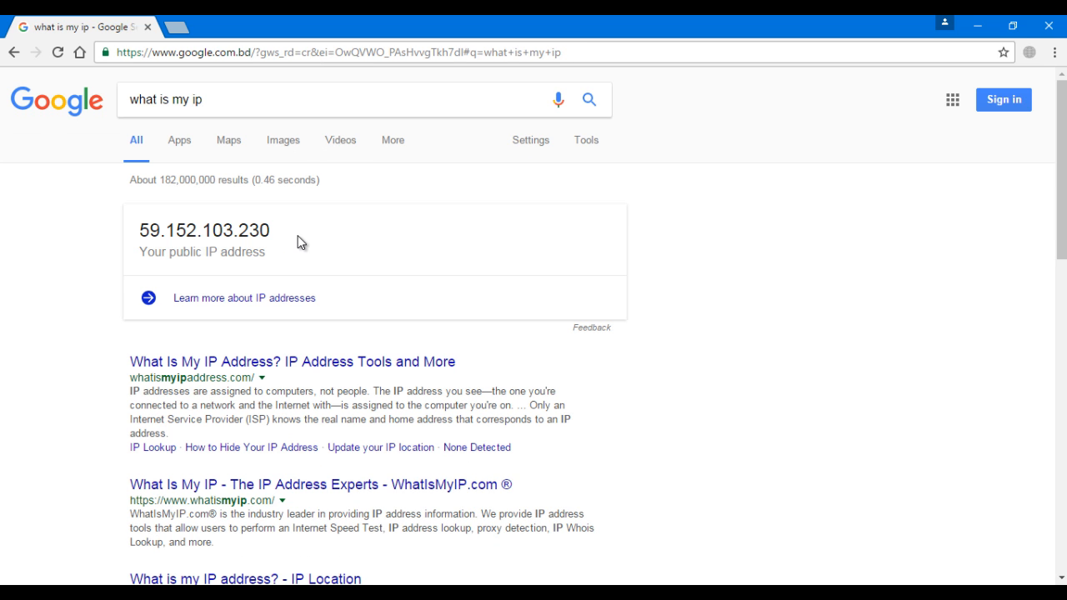
pyautogui.moveTo(154, 227)
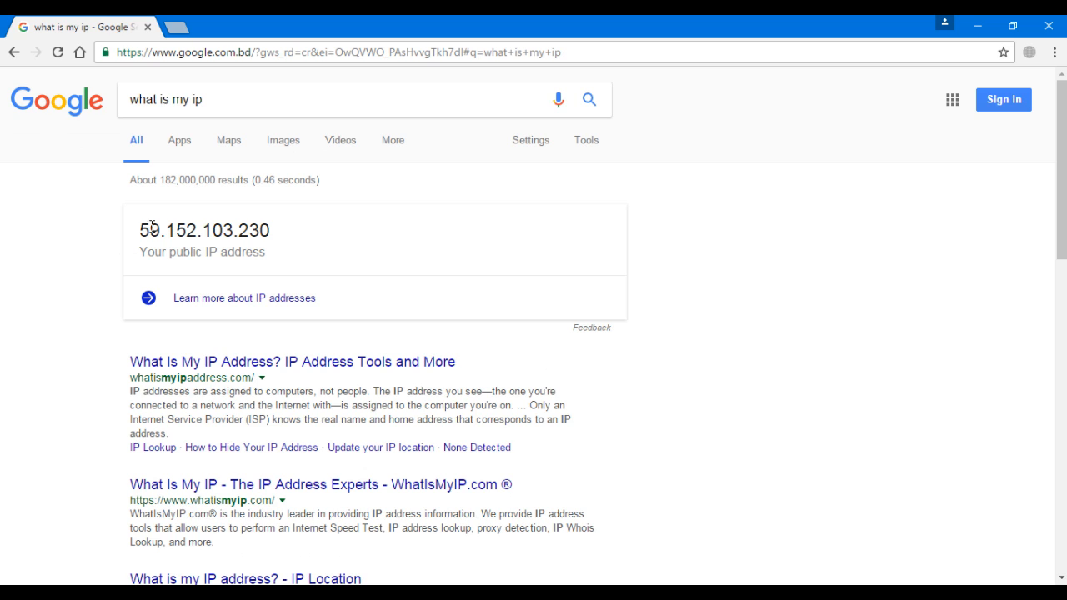
pyautogui.moveTo(114, 231)
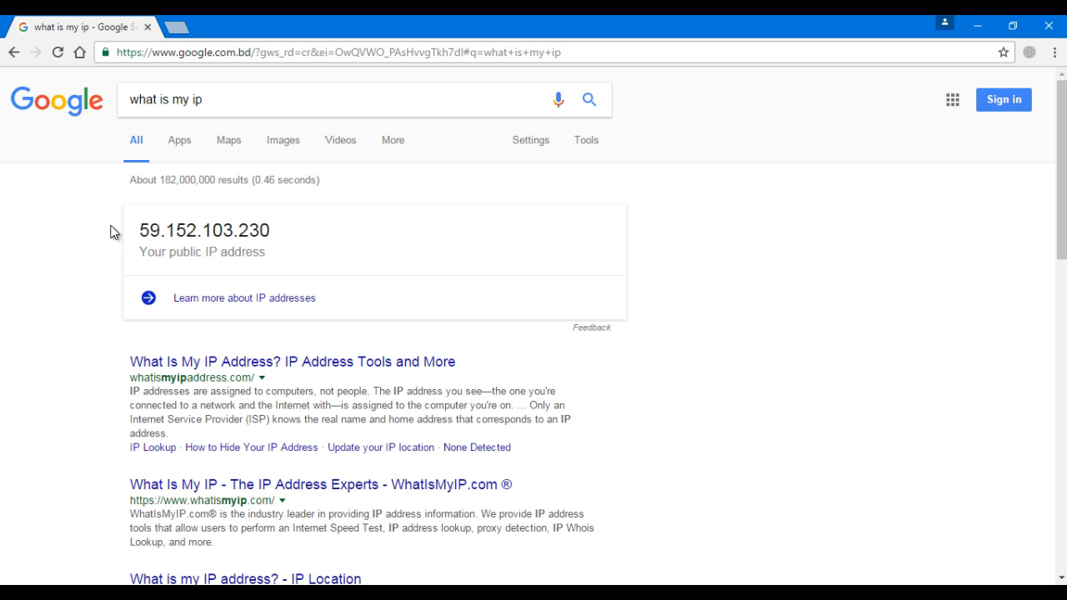
pyautogui.moveTo(520, 245)
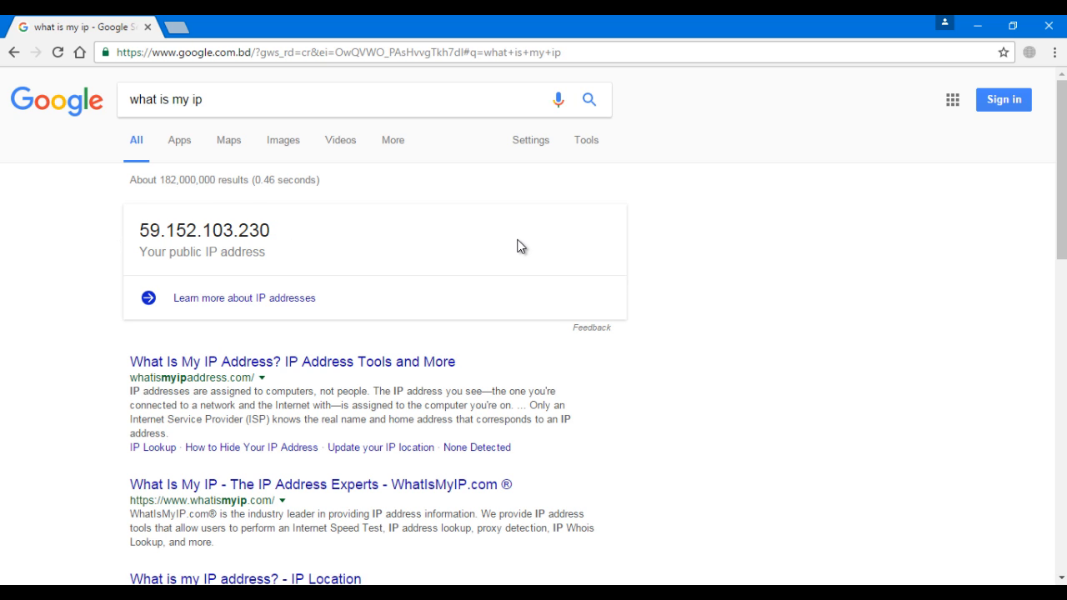
pyautogui.moveTo(414, 220)
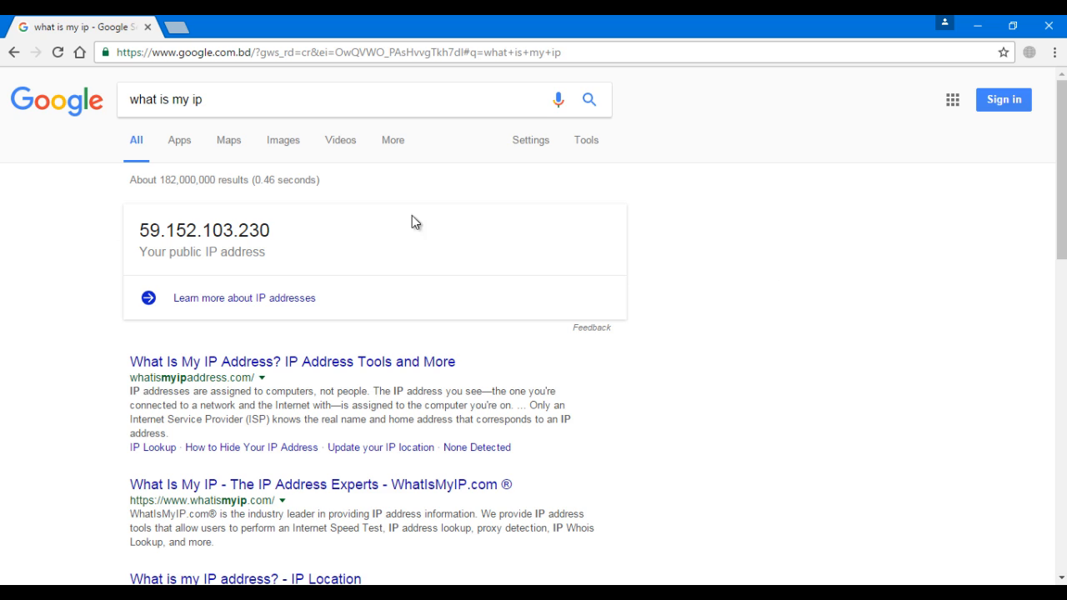
pyautogui.moveTo(500, 227)
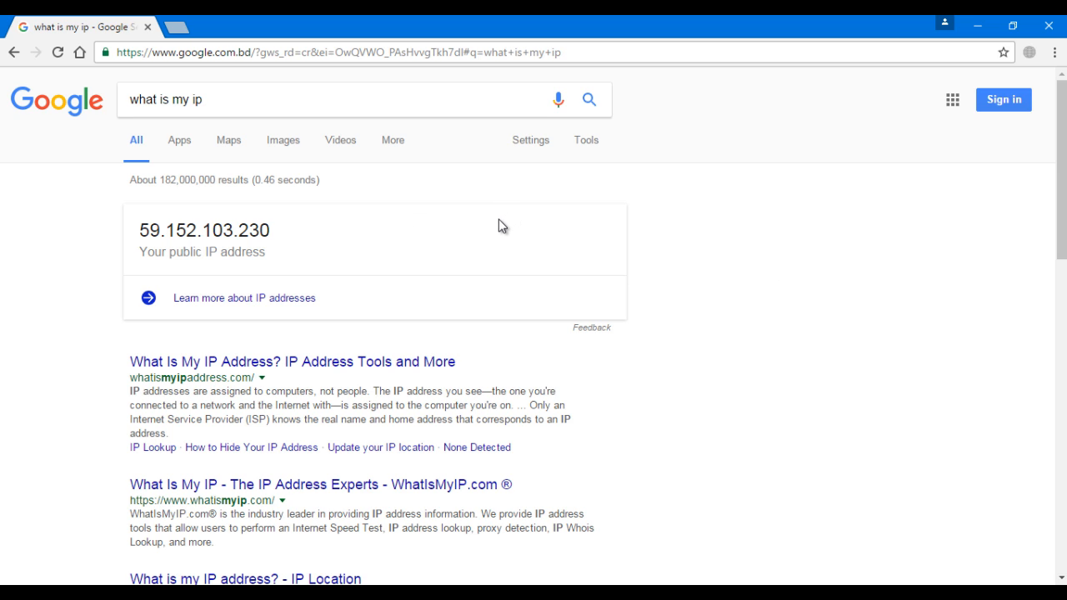
pyautogui.moveTo(474, 229)
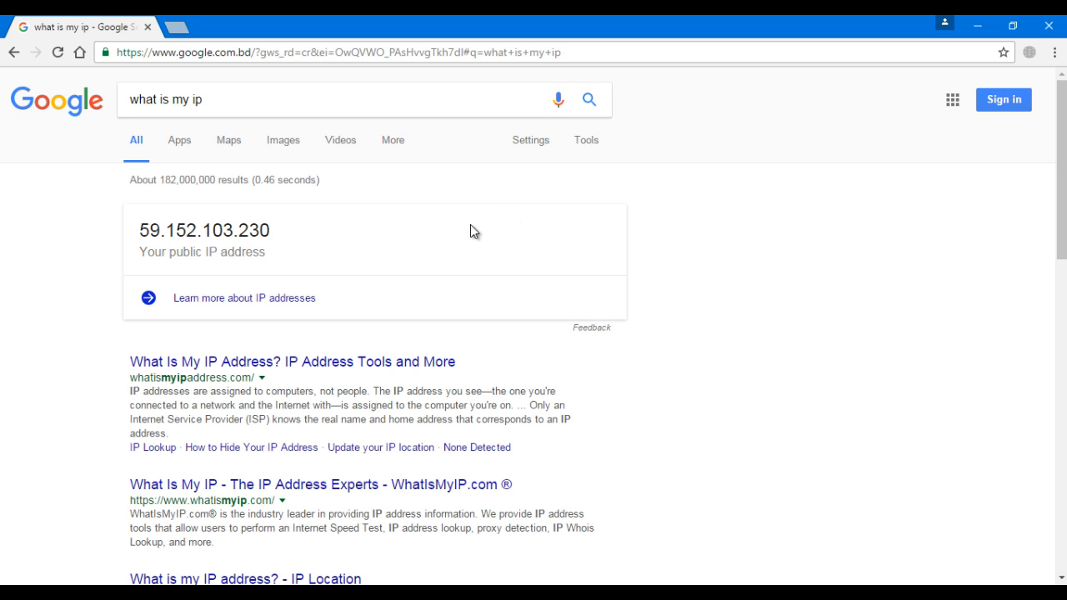
pyautogui.moveTo(186, 177)
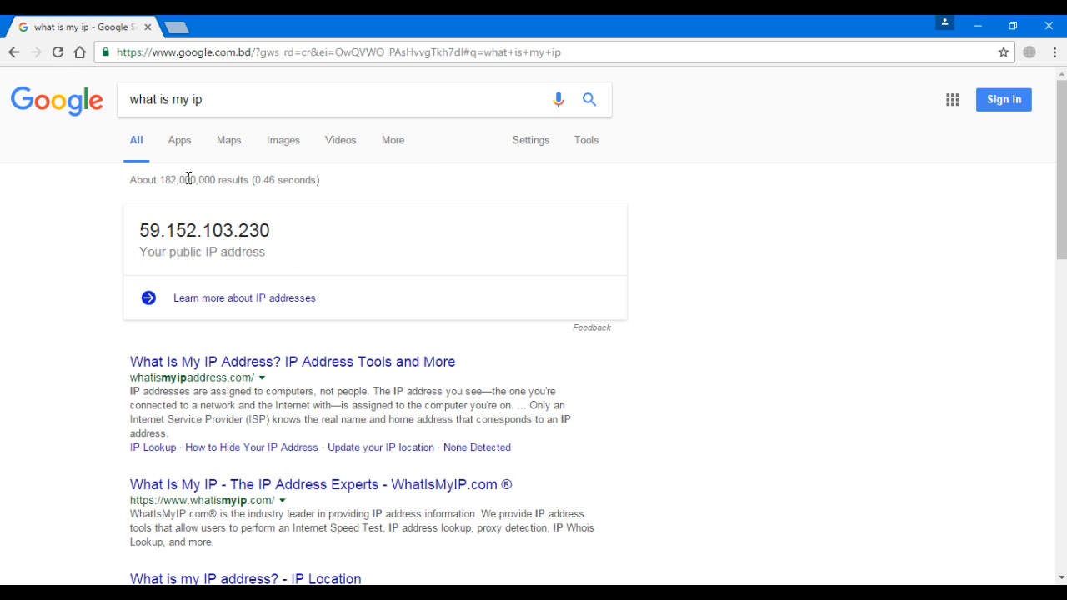
pyautogui.moveTo(720, 230)
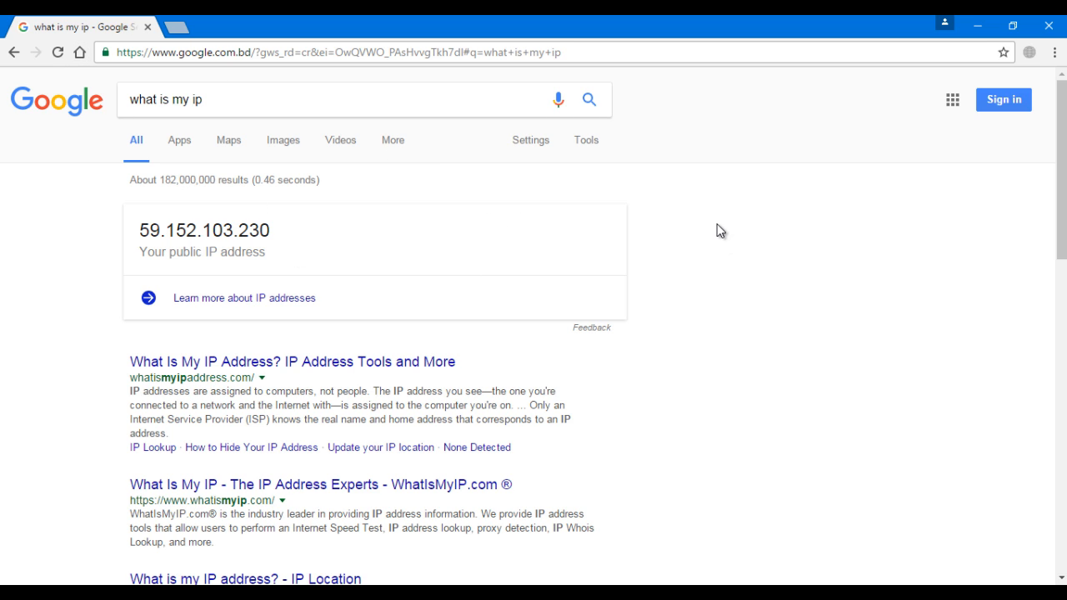
pyautogui.moveTo(608, 216)
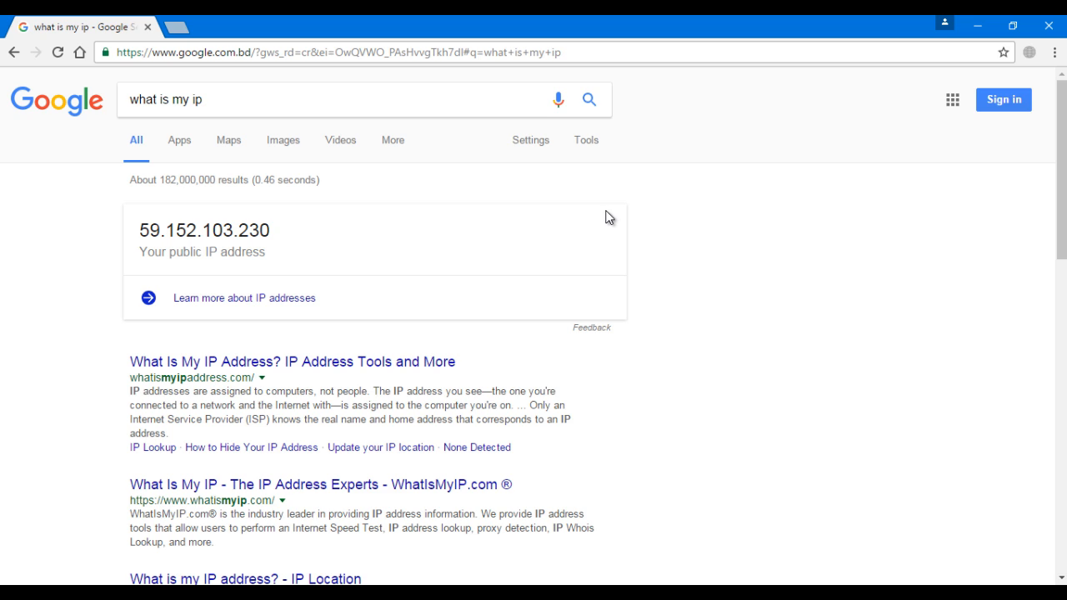
pyautogui.moveTo(307, 230)
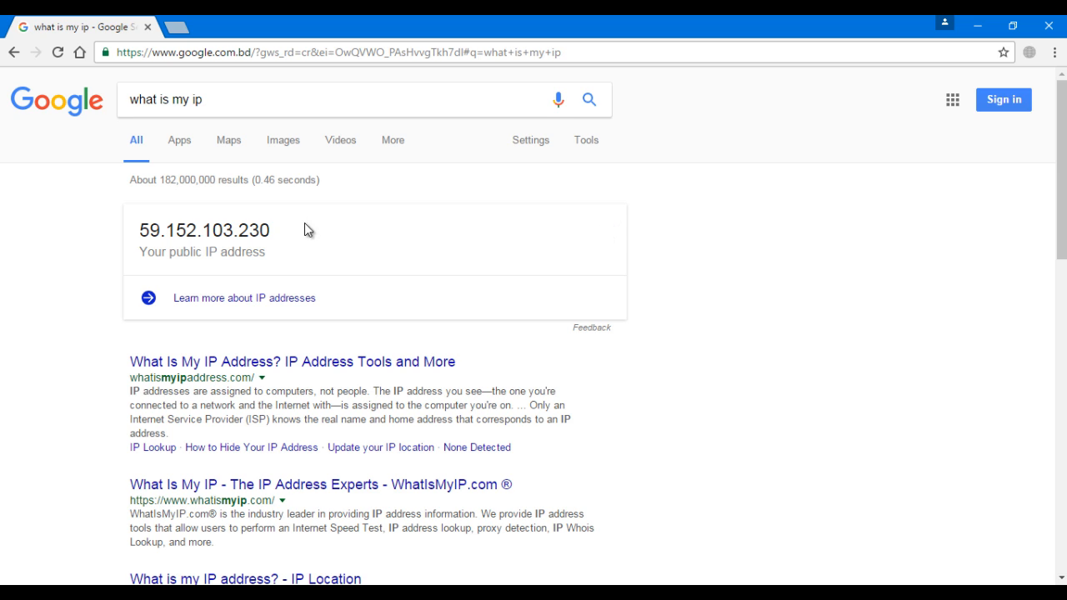
pyautogui.moveTo(704, 226)
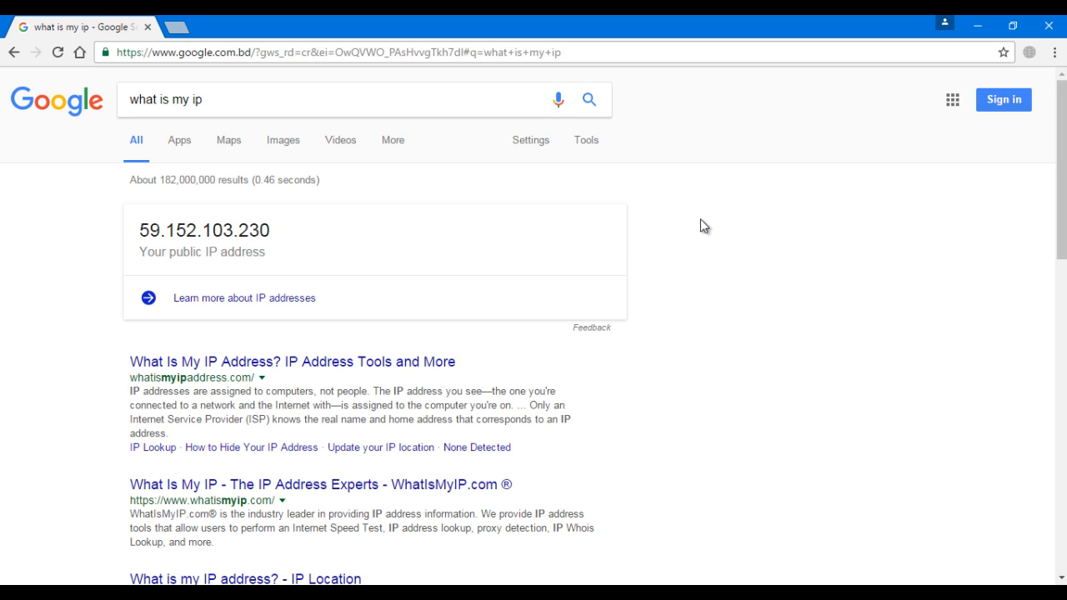